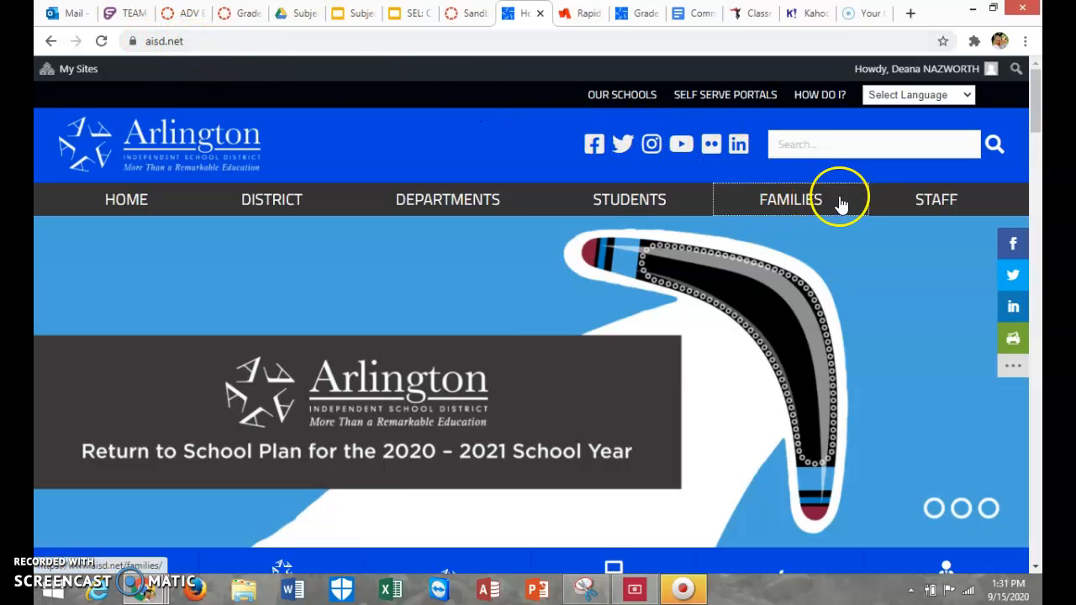
{"action": "mouse_move", "coordinate": [629, 199]}
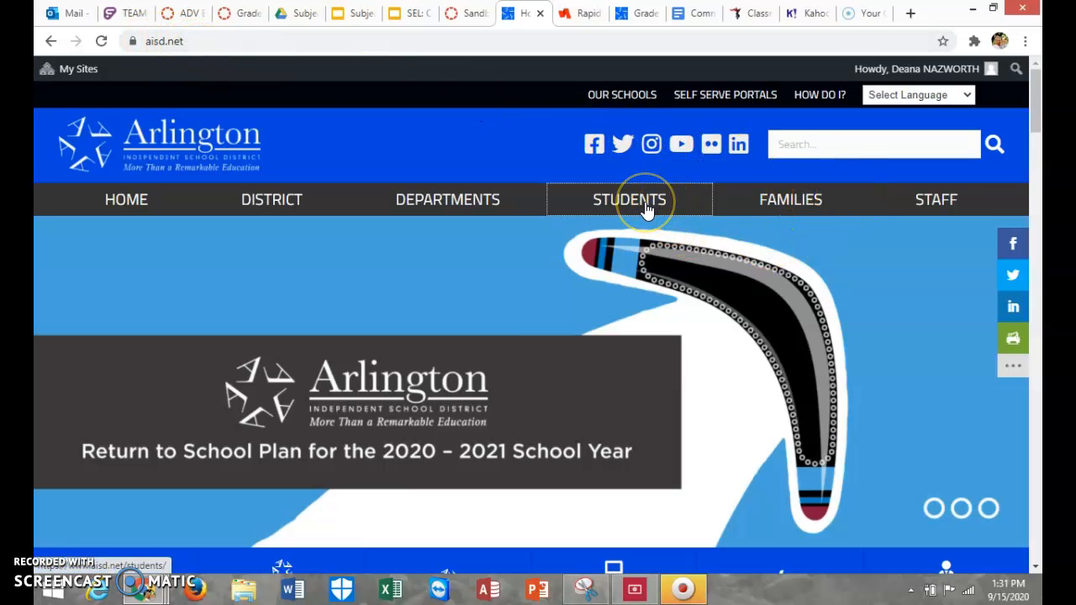
- Go from the district home page via Students to Canvas and start the RapidIdentity student and staff login
{"action": "left_click", "coordinate": [629, 198]}
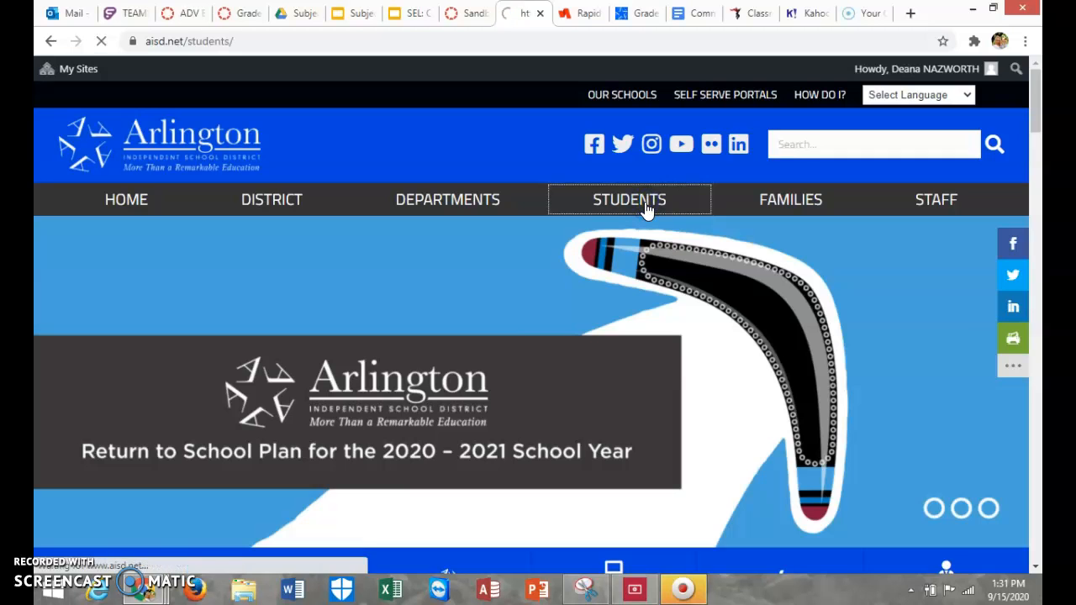
{"action": "scroll", "scroll_direction": "down", "scroll_amount": 3}
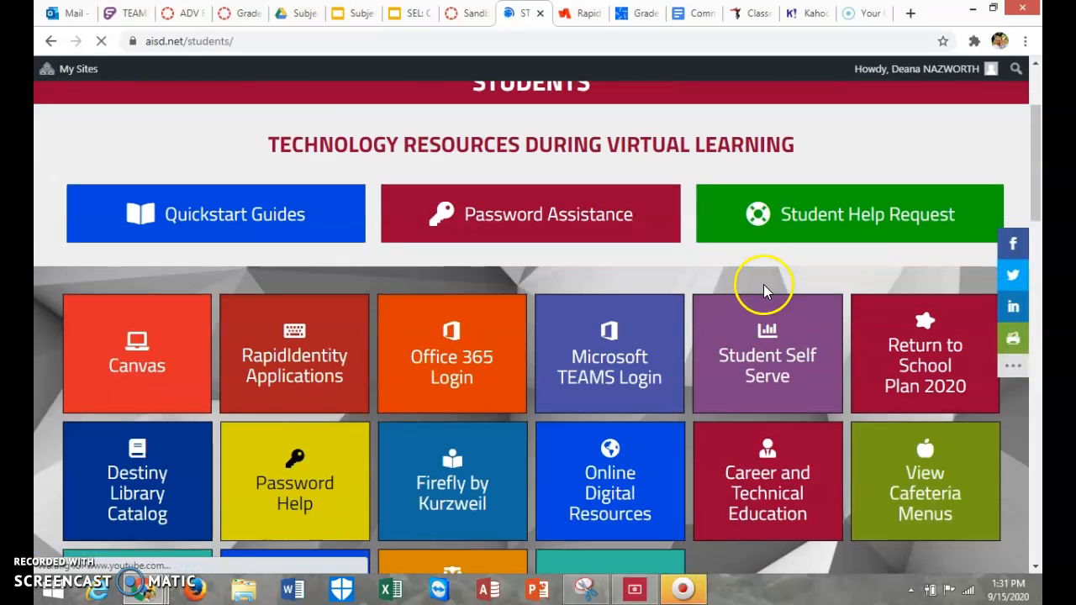
{"action": "mouse_move", "coordinate": [849, 453]}
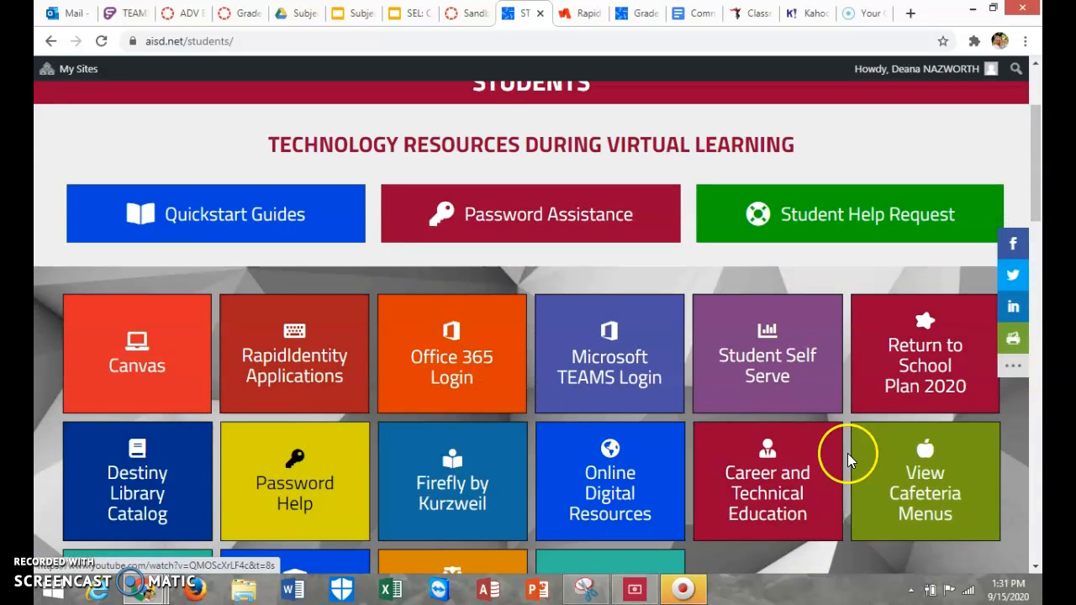
{"action": "left_click", "coordinate": [136, 353]}
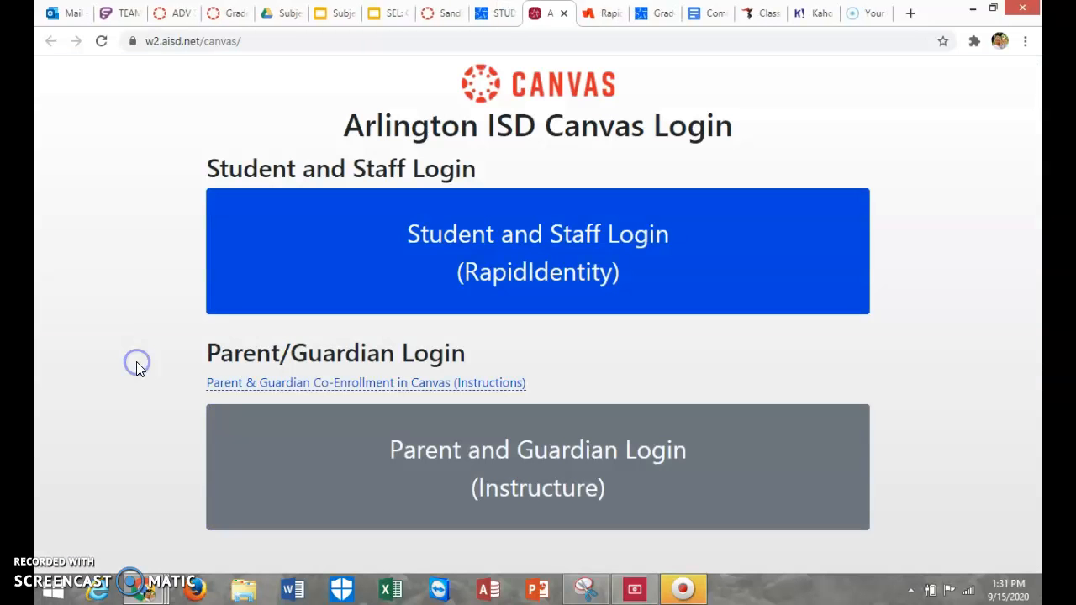
{"action": "mouse_move", "coordinate": [518, 234]}
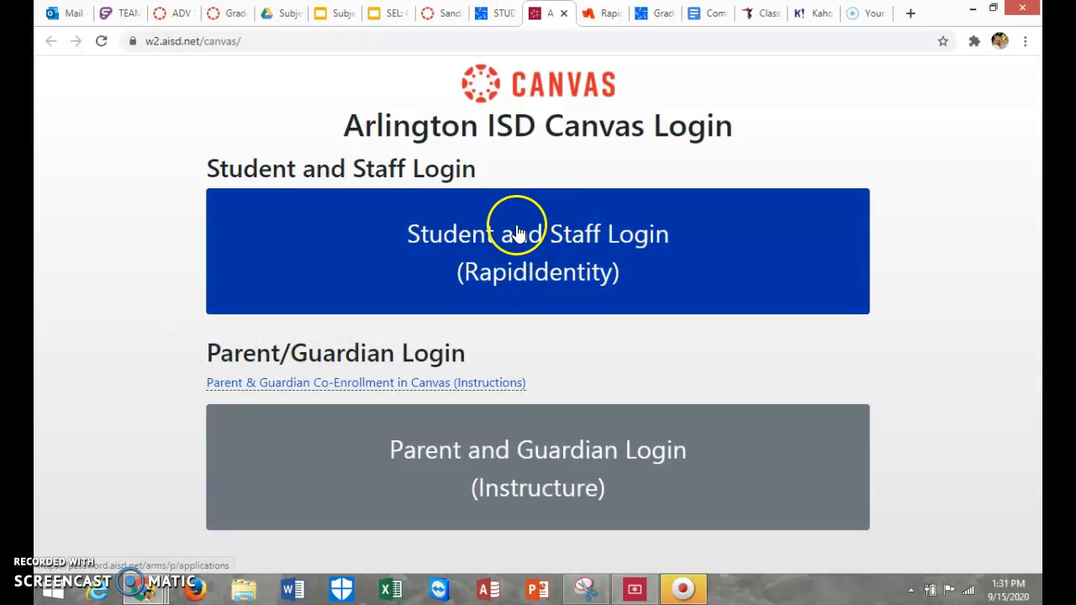
{"action": "mouse_move", "coordinate": [558, 269]}
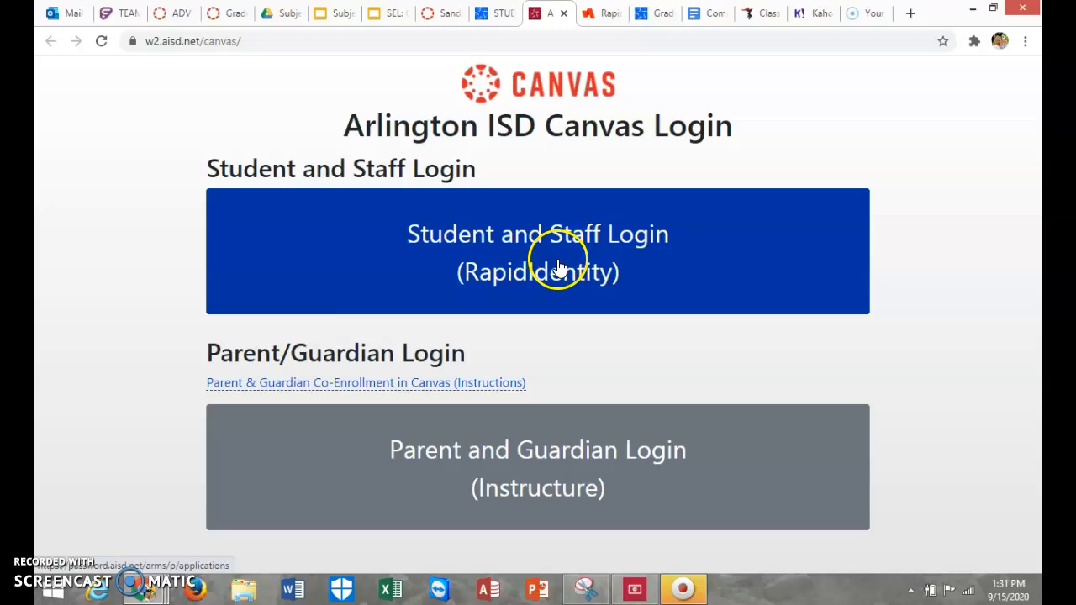
{"action": "left_click", "coordinate": [538, 252]}
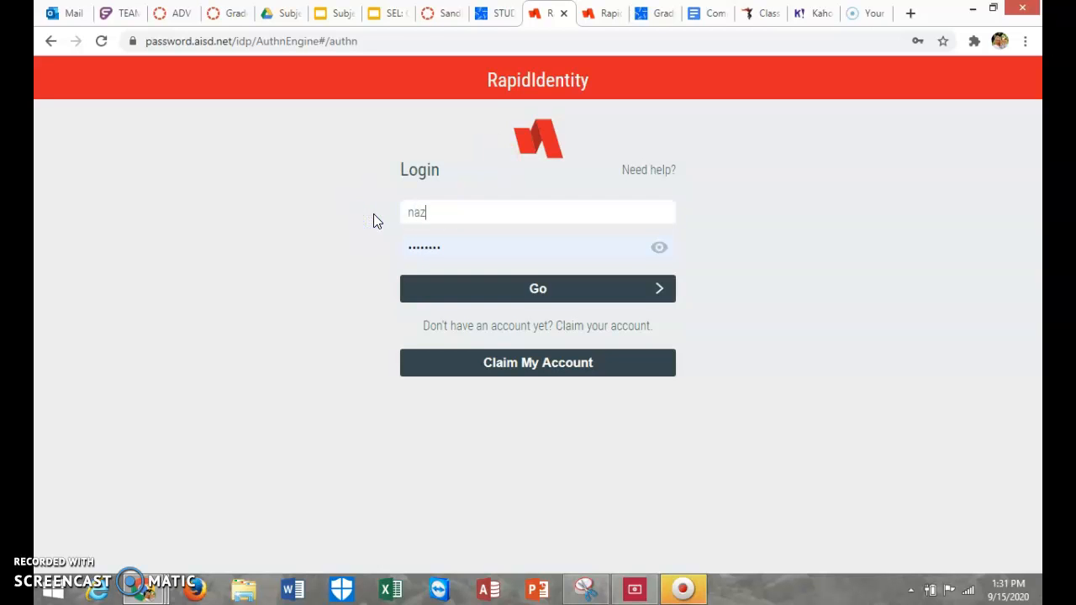
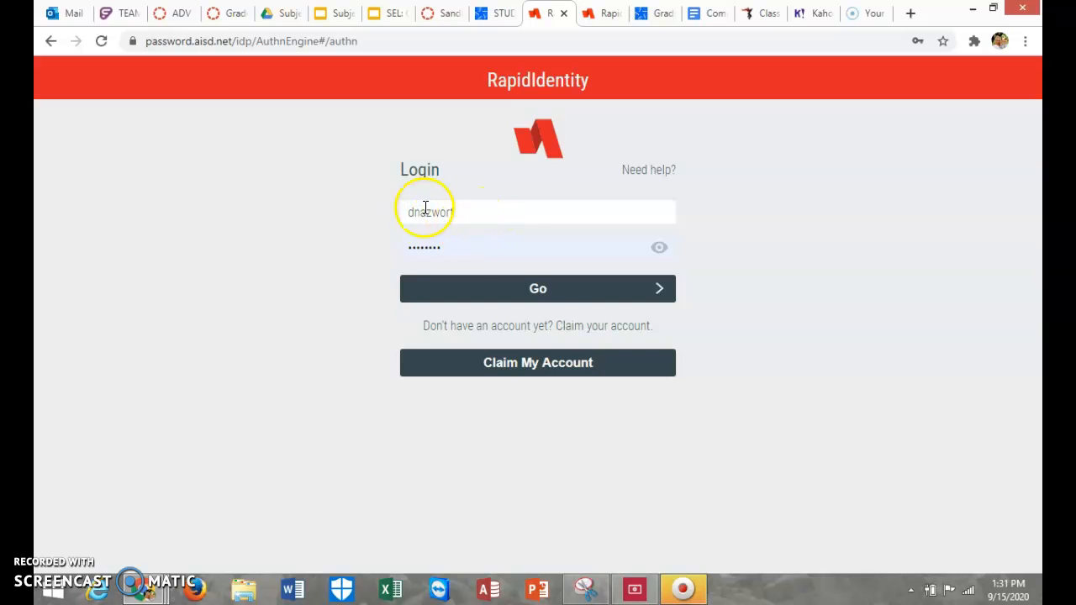
{"action": "mouse_move", "coordinate": [501, 215]}
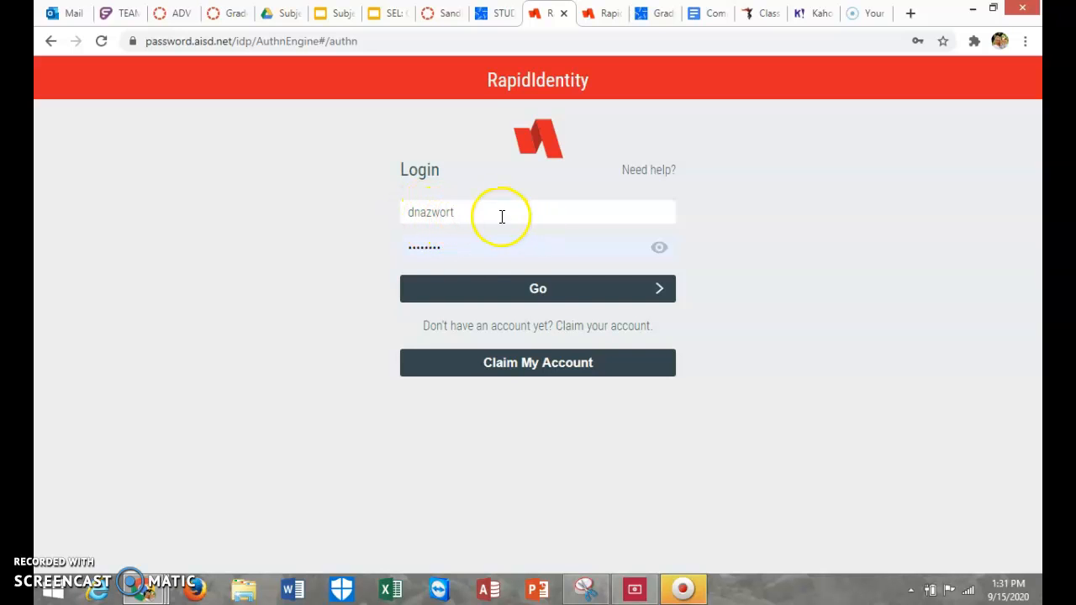
{"action": "left_click", "coordinate": [538, 289]}
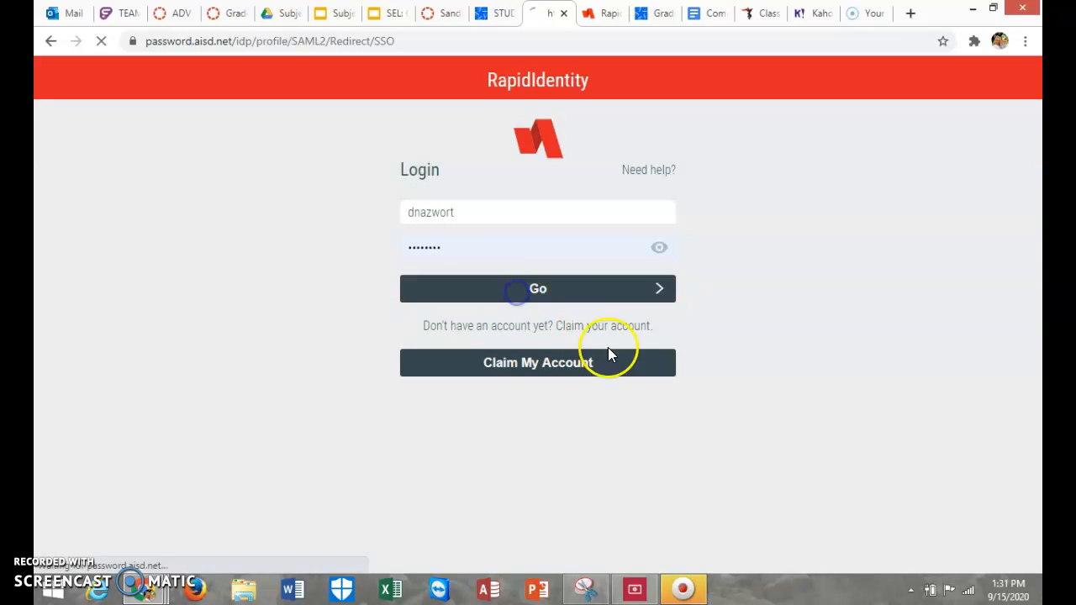
{"action": "left_click", "coordinate": [538, 289]}
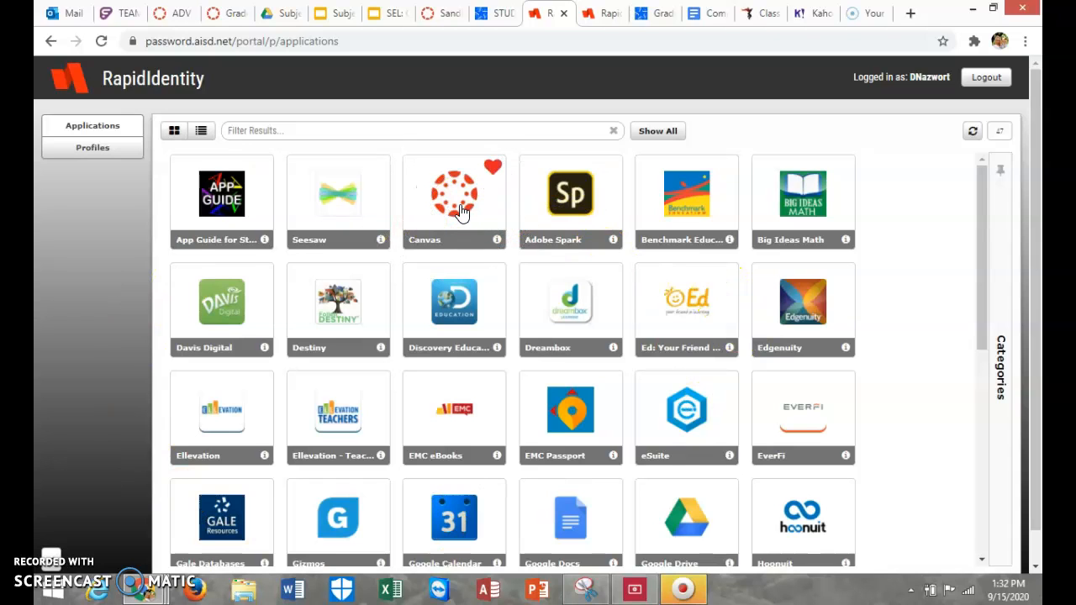
- Launch Canvas from the RapidIdentity applications portal to reach the dashboard
{"action": "left_click", "coordinate": [454, 193]}
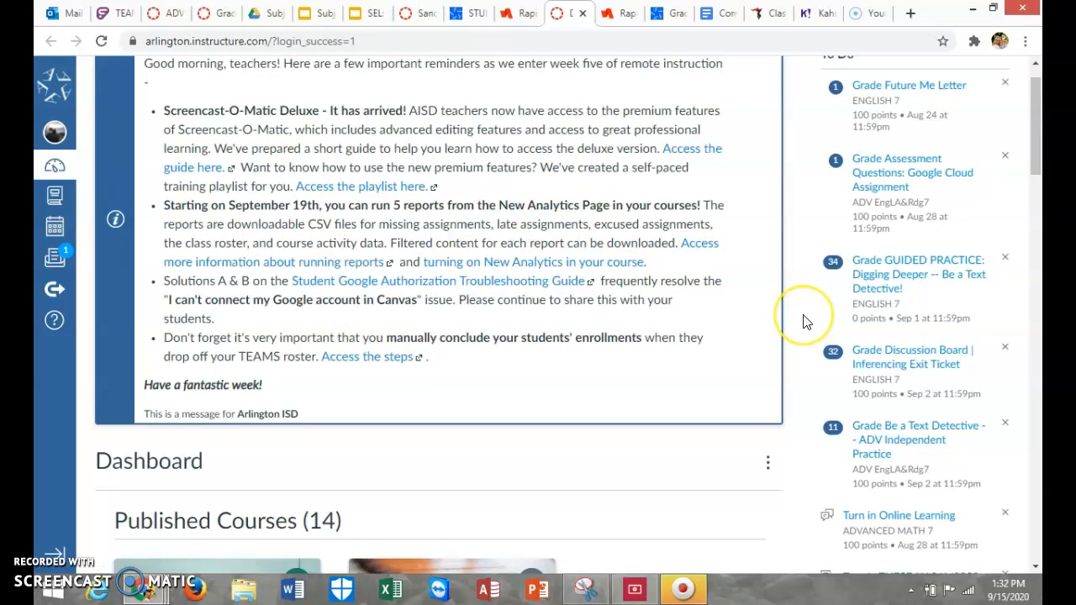
- Locate the ADVANCED MATH 7-Jones course card on the dashboard and open its home page
{"action": "scroll", "scroll_direction": "down", "scroll_amount": 3}
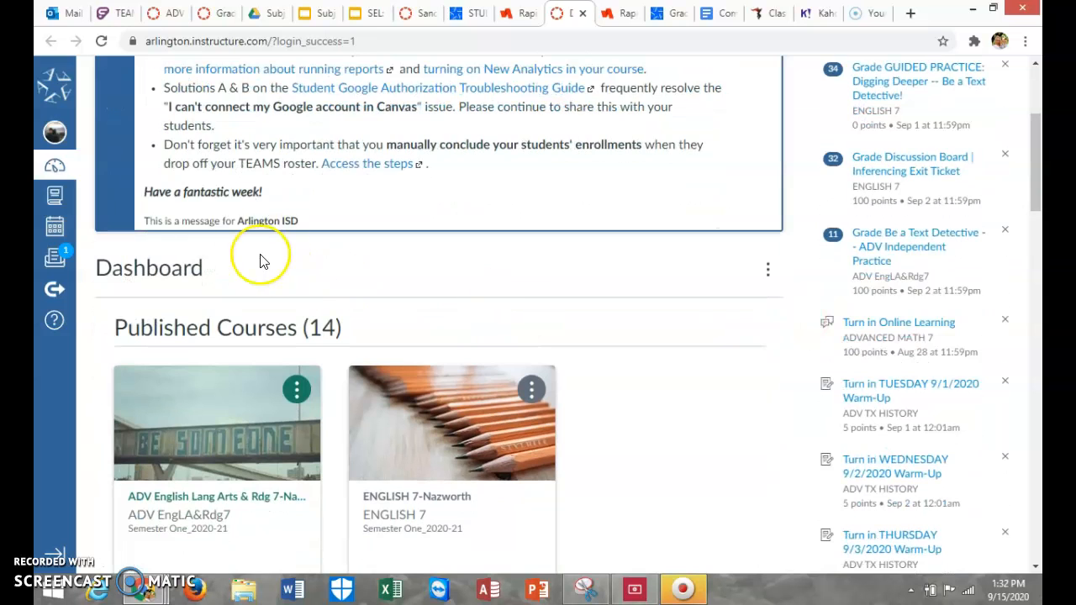
{"action": "scroll", "scroll_direction": "down", "scroll_amount": 3}
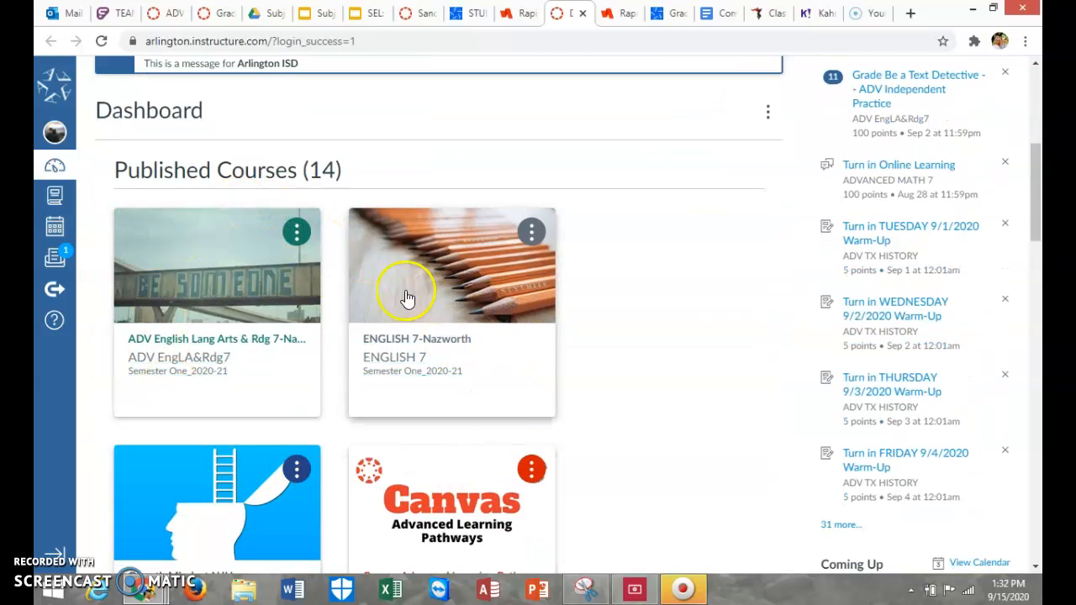
{"action": "mouse_move", "coordinate": [296, 469]}
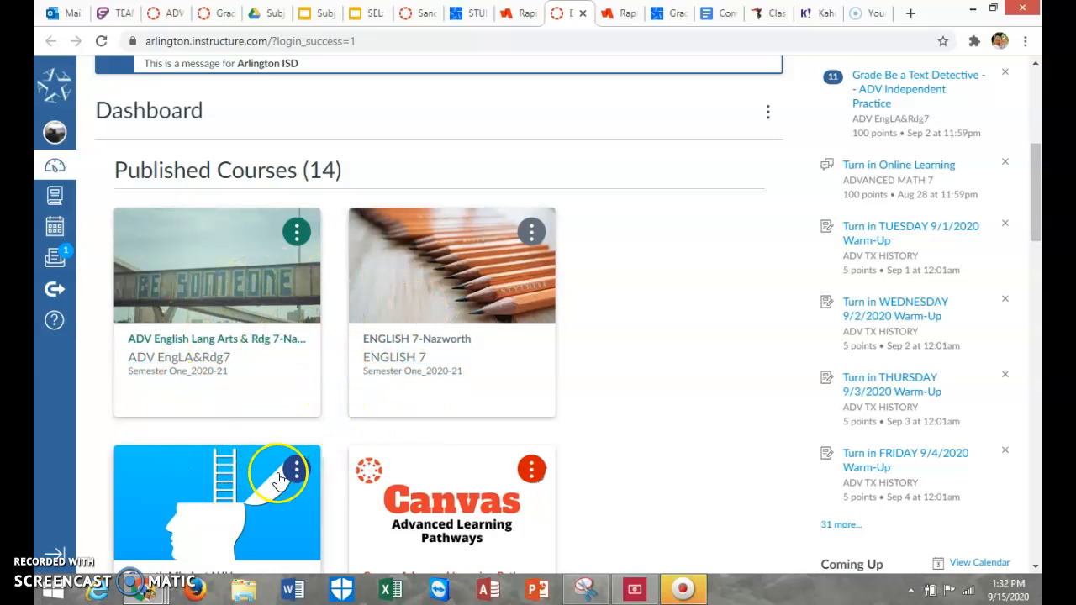
{"action": "mouse_move", "coordinate": [215, 378]}
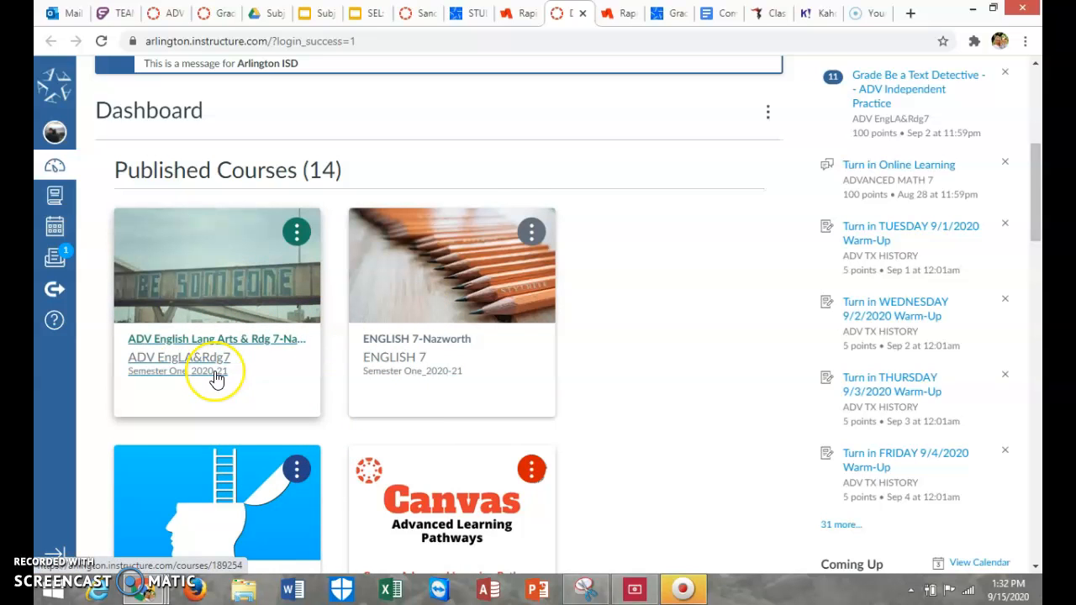
{"action": "mouse_move", "coordinate": [360, 249]}
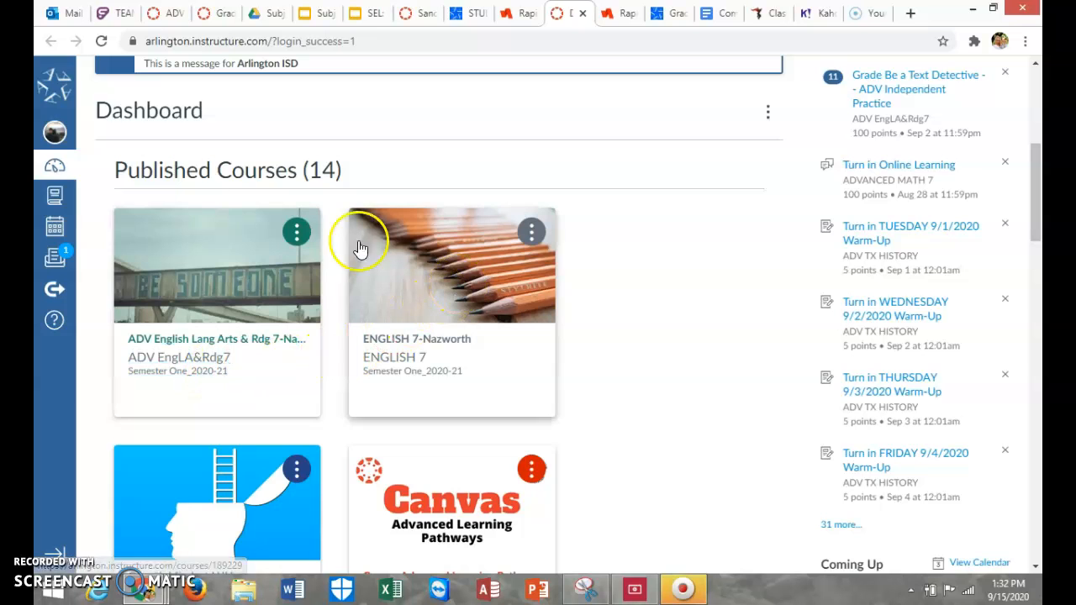
{"action": "scroll", "scroll_direction": "down", "scroll_amount": 3}
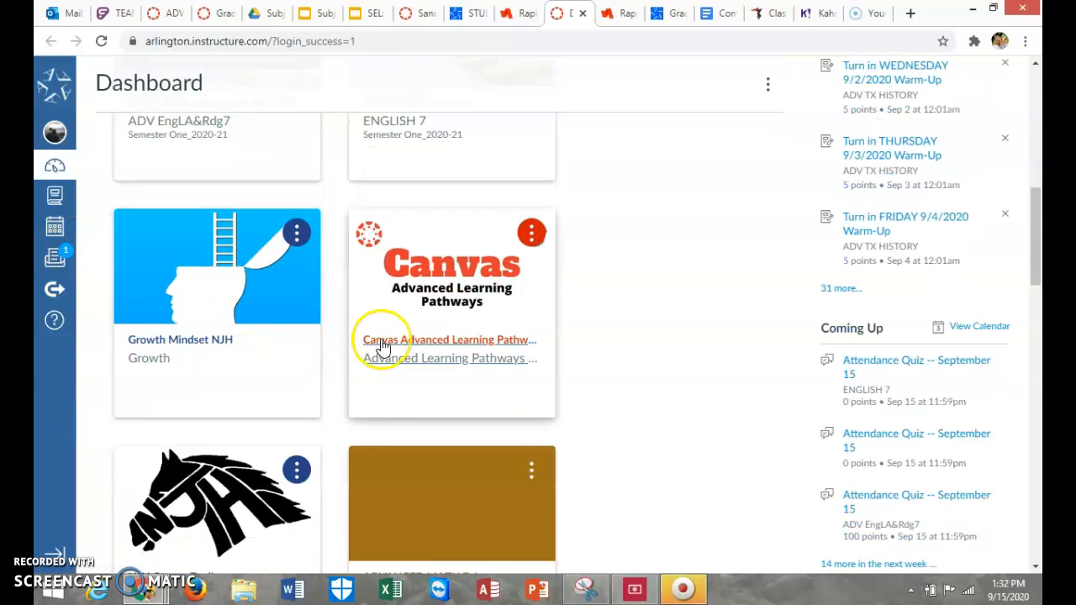
{"action": "scroll", "scroll_direction": "down", "scroll_amount": 3}
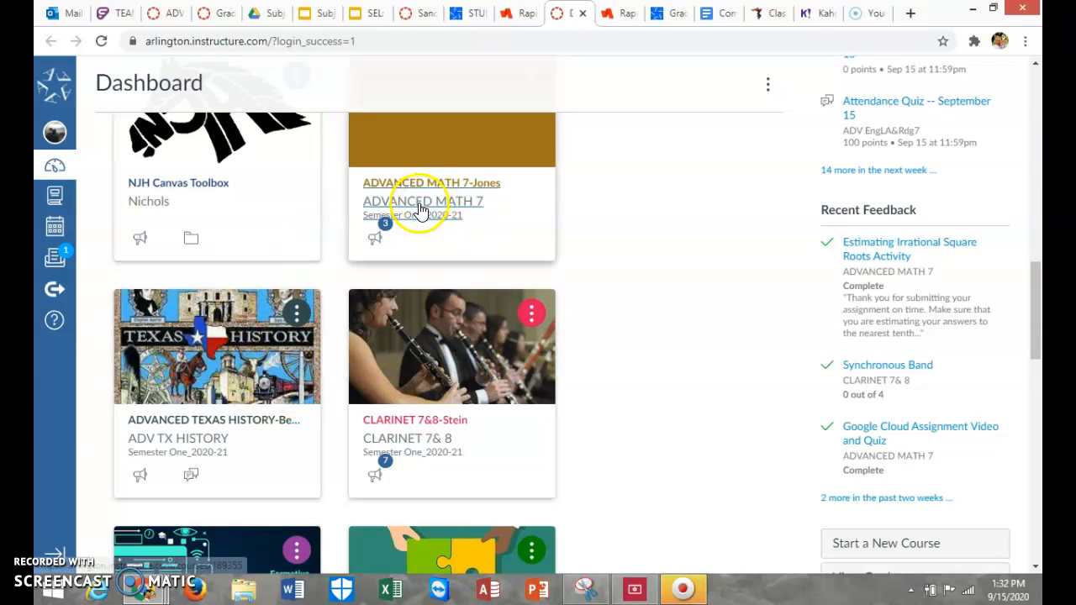
{"action": "left_click", "coordinate": [430, 181]}
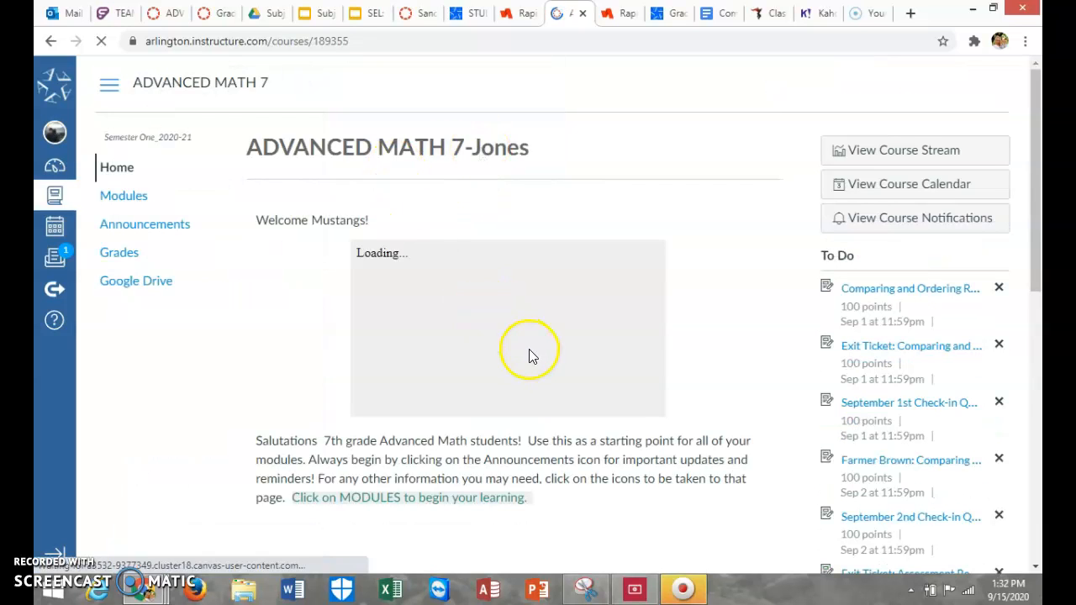
{"action": "scroll", "scroll_direction": "down", "scroll_amount": 3}
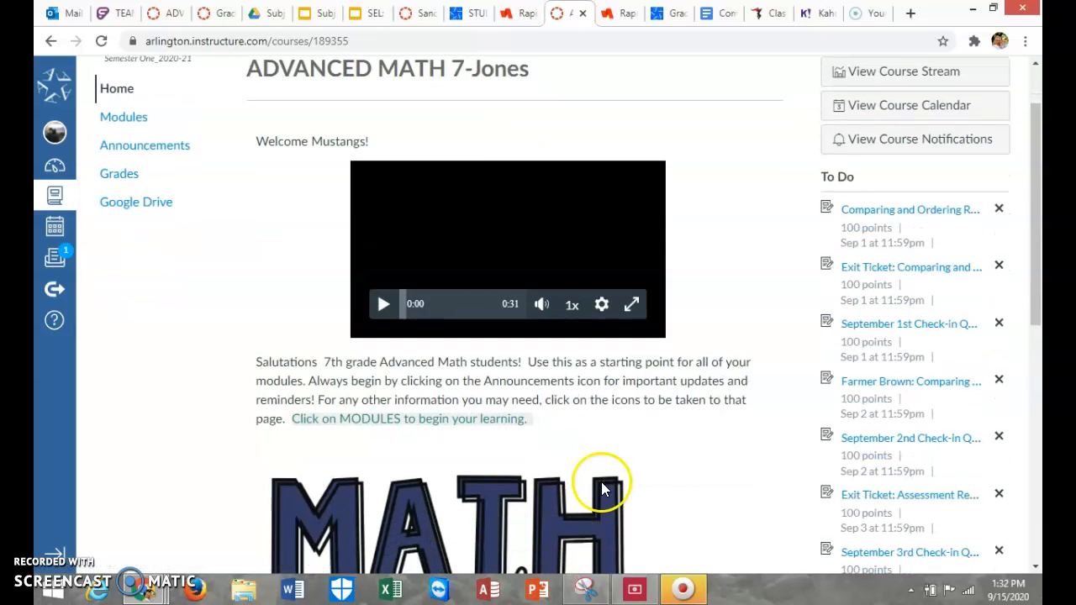
{"action": "mouse_move", "coordinate": [343, 377]}
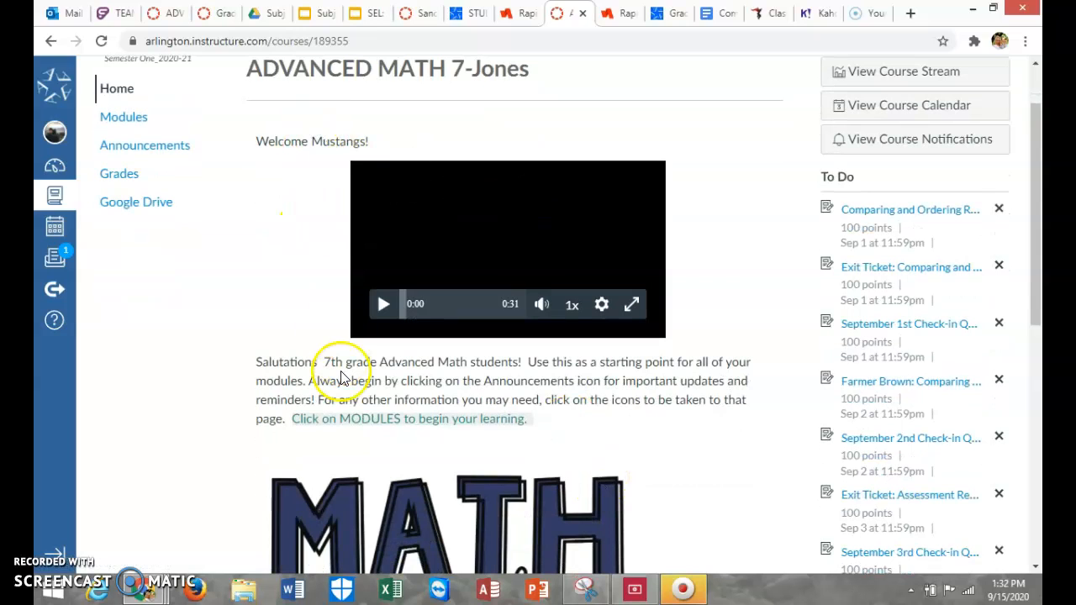
{"action": "mouse_move", "coordinate": [353, 316]}
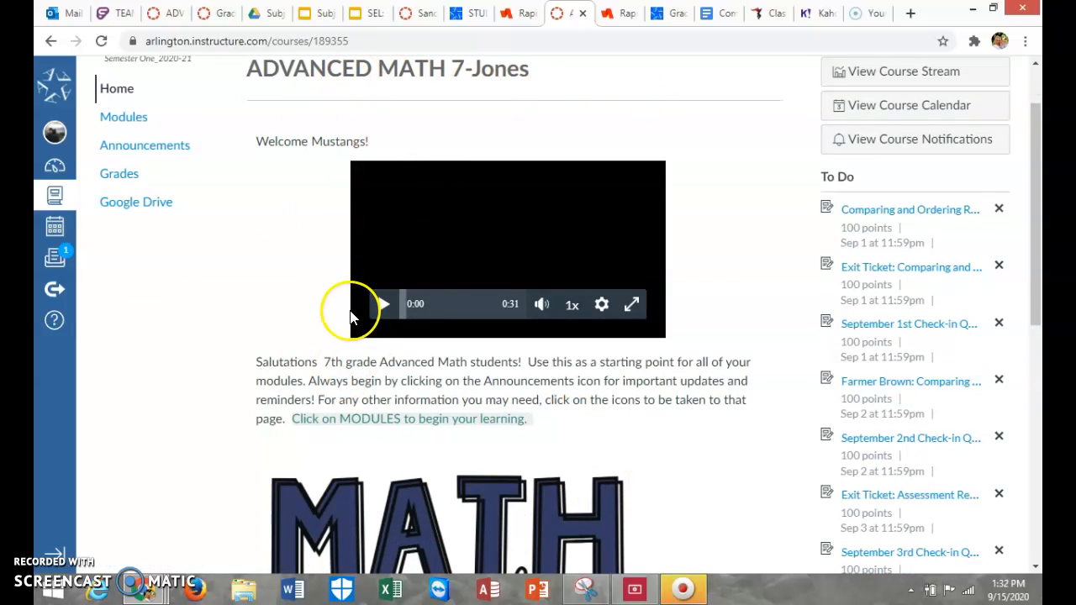
{"action": "mouse_move", "coordinate": [662, 408]}
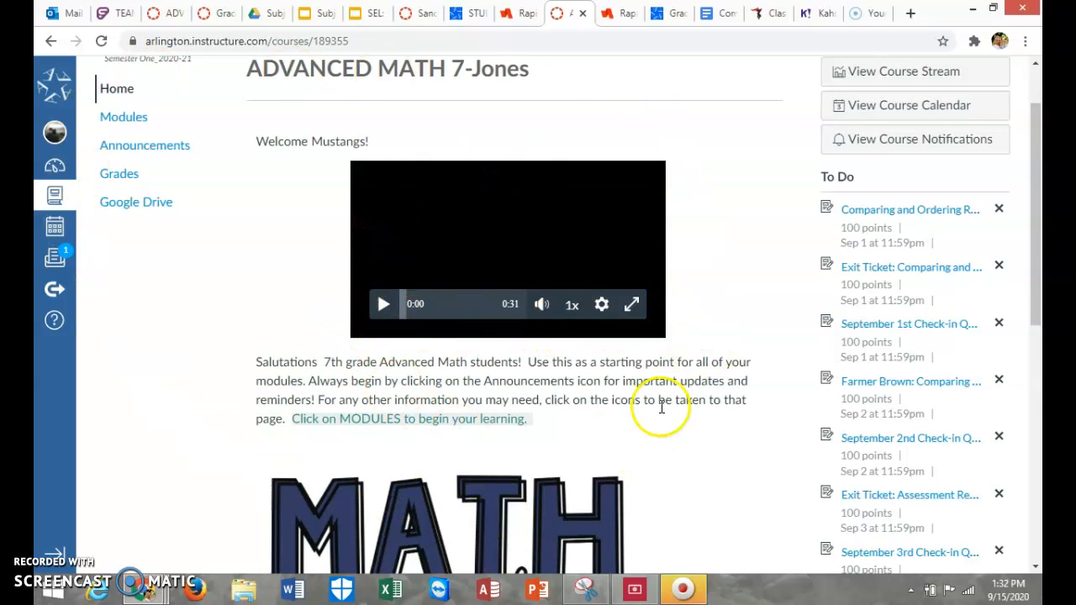
{"action": "mouse_move", "coordinate": [412, 233]}
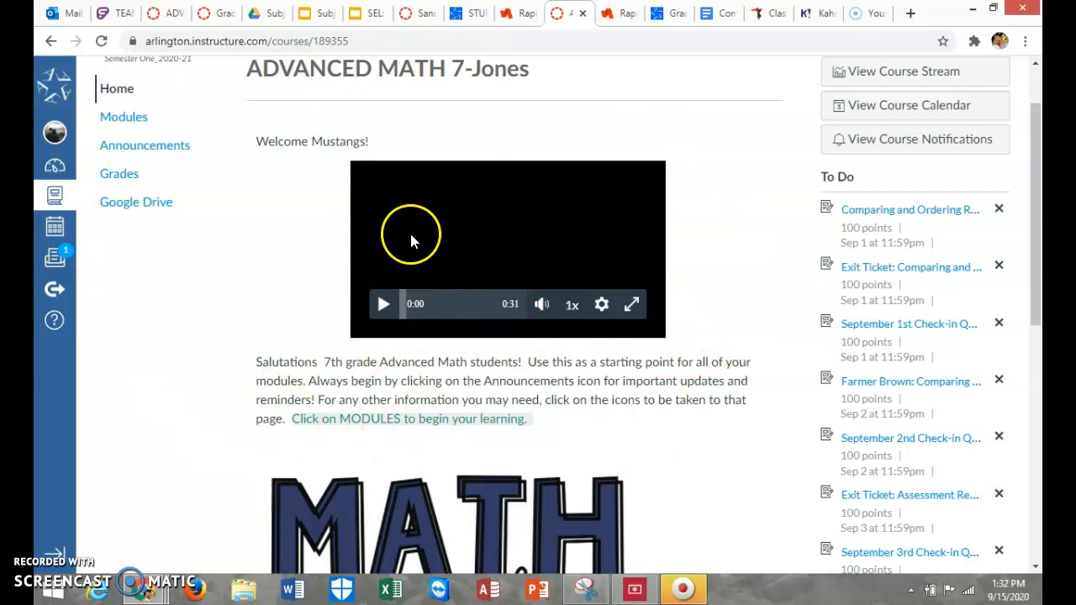
{"action": "mouse_move", "coordinate": [474, 501]}
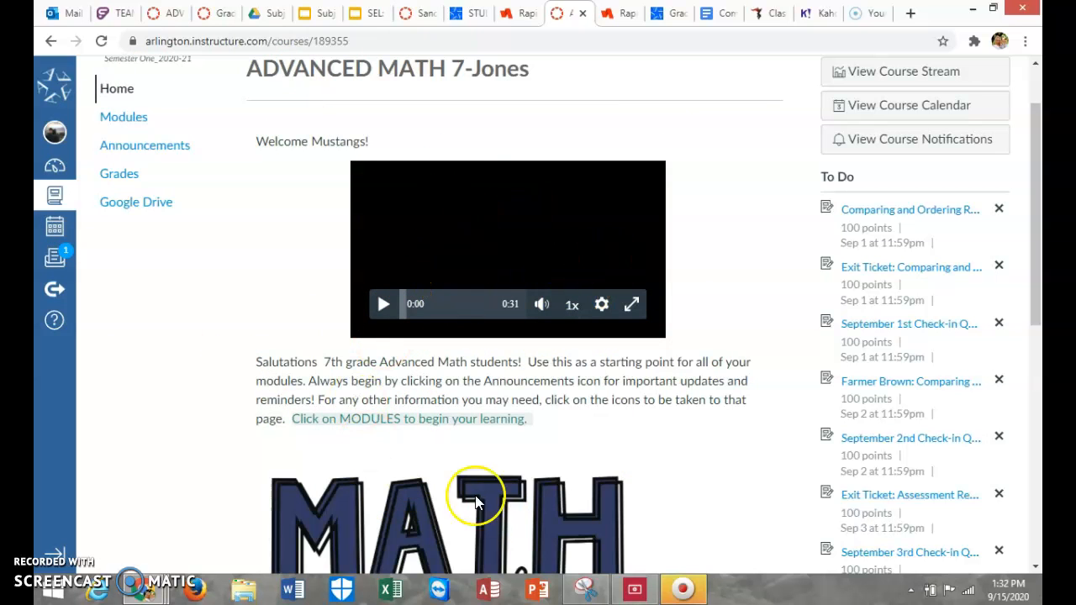
{"action": "scroll", "scroll_direction": "down", "scroll_amount": 3}
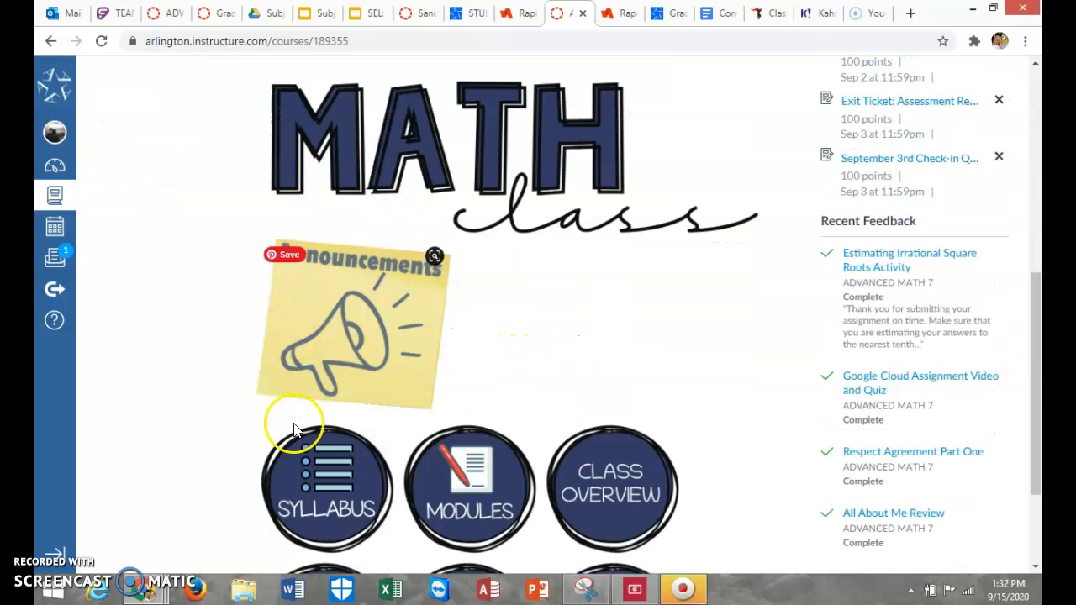
{"action": "scroll", "scroll_direction": "down", "scroll_amount": 3}
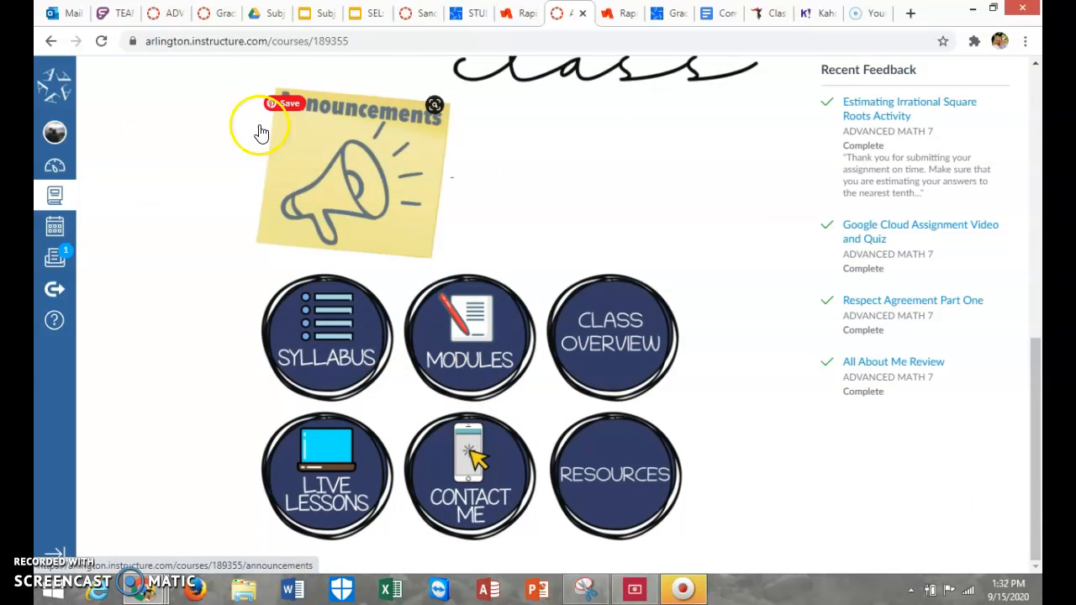
{"action": "scroll", "scroll_direction": "up", "scroll_amount": 3}
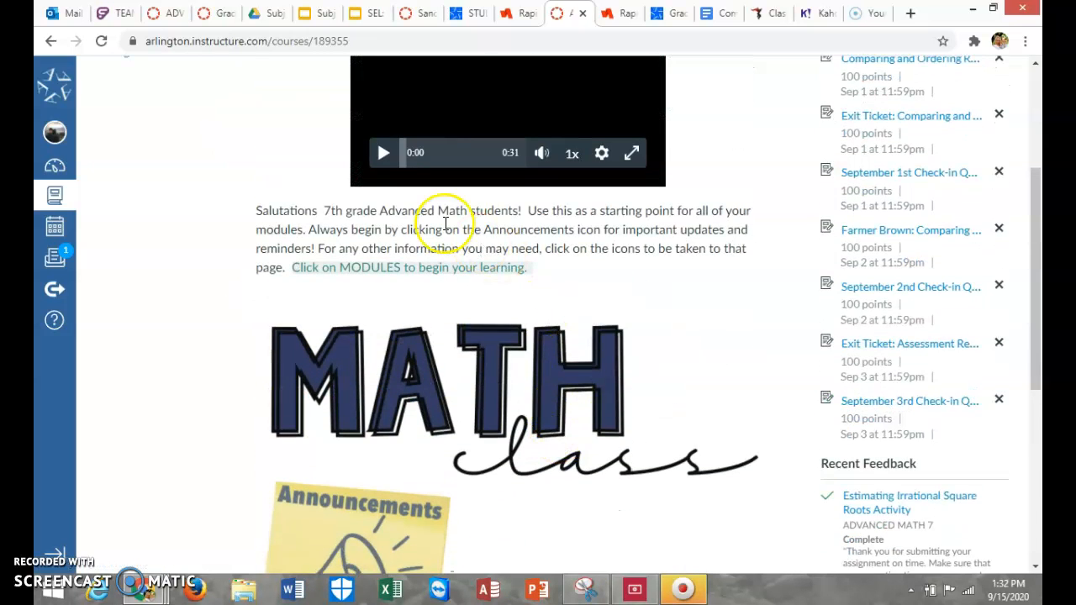
{"action": "scroll", "scroll_direction": "down", "scroll_amount": 3}
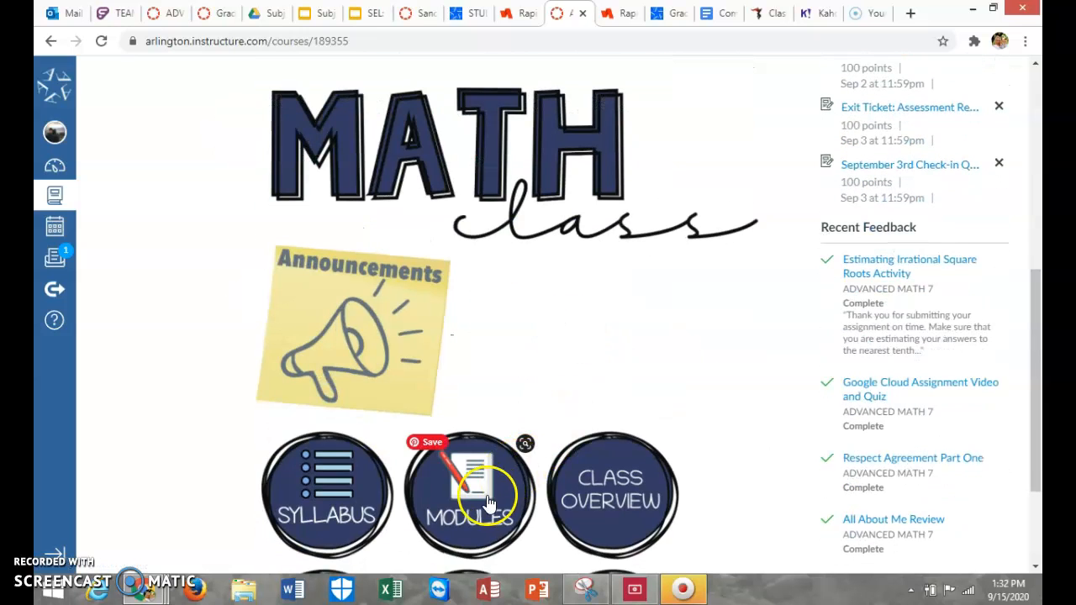
- Open the course Modules and browse to the September 14th–18th daily assignments
{"action": "left_click", "coordinate": [471, 495]}
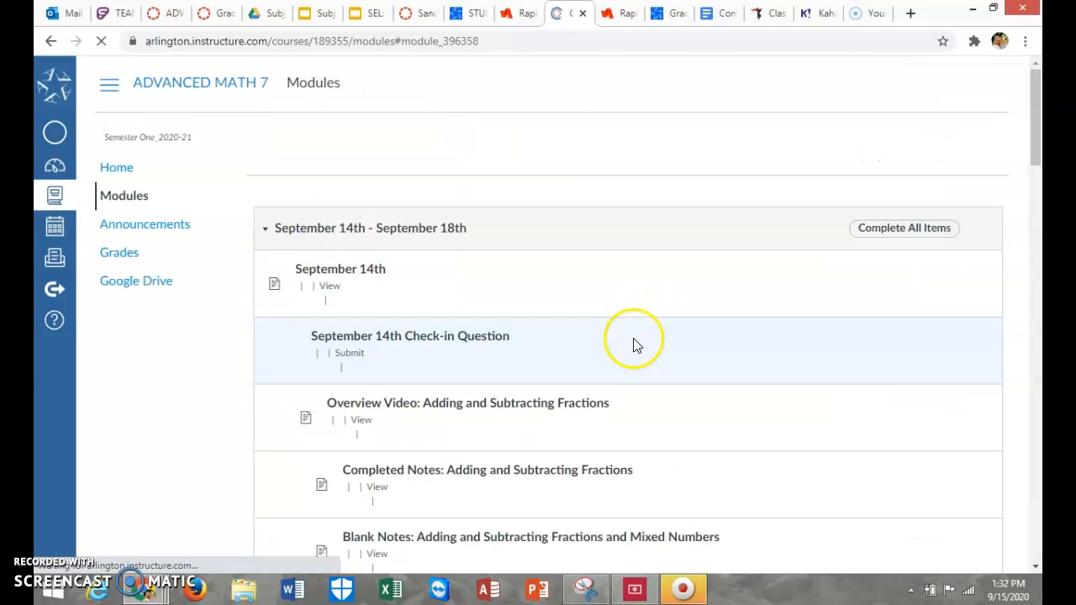
{"action": "scroll", "scroll_direction": "up", "scroll_amount": 3}
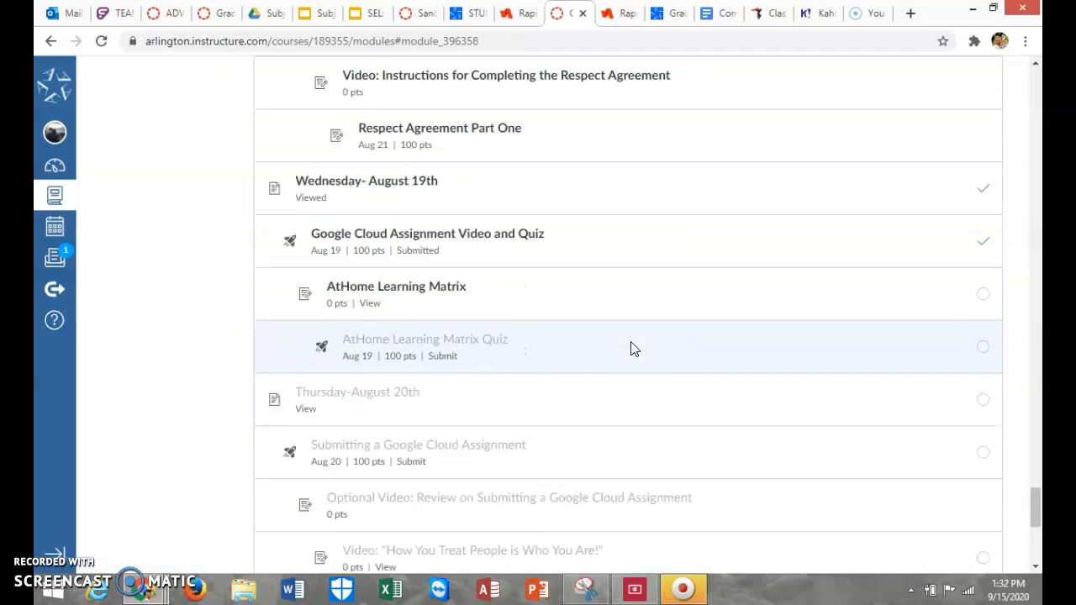
{"action": "scroll", "scroll_direction": "down", "scroll_amount": 3}
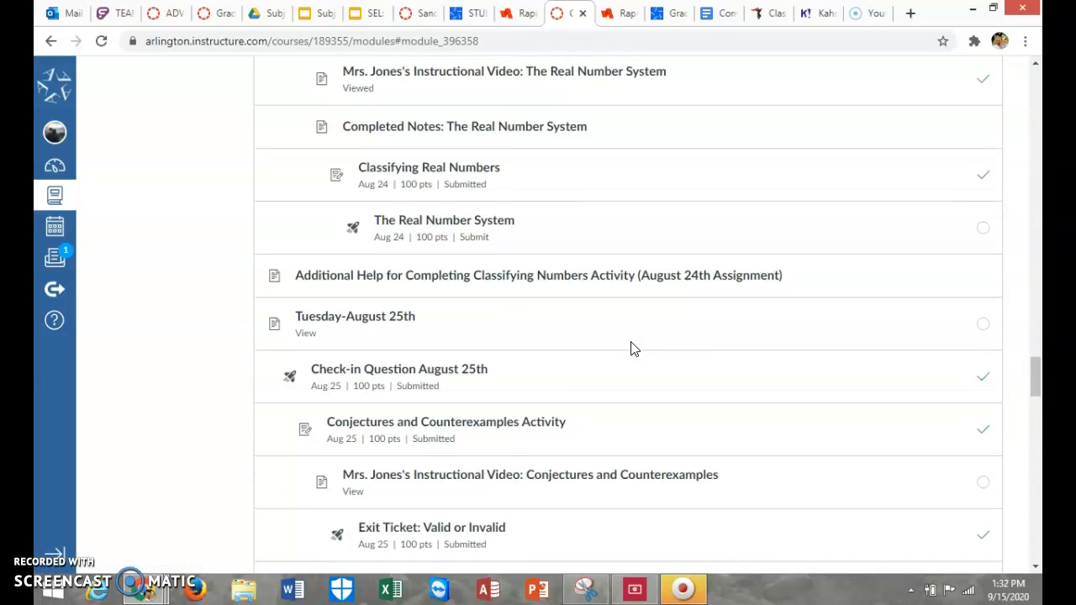
{"action": "scroll", "scroll_direction": "down", "scroll_amount": 3}
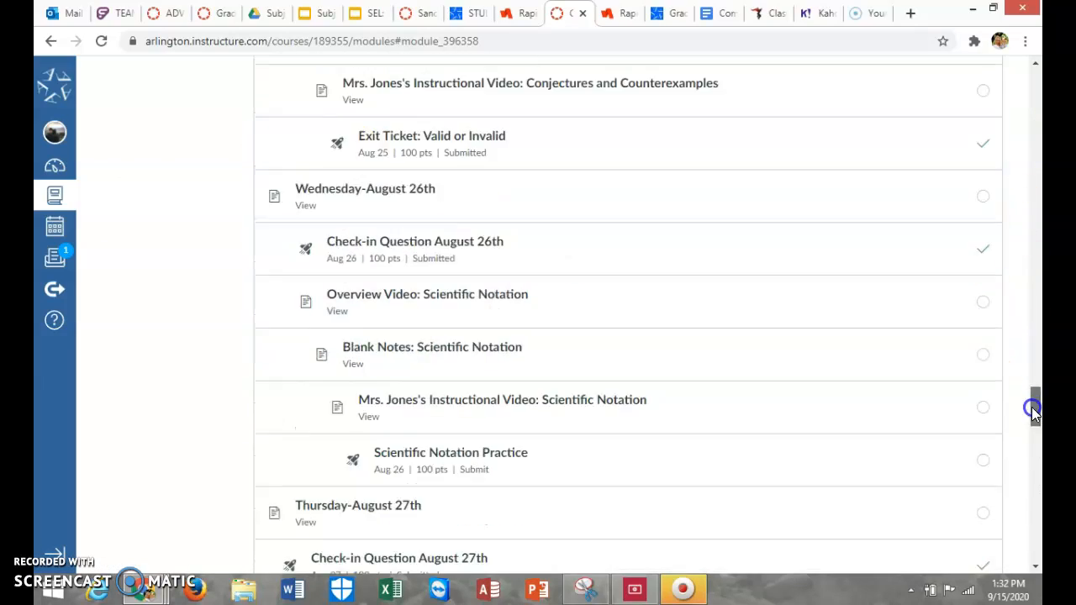
{"action": "scroll", "scroll_direction": "up", "scroll_amount": 3}
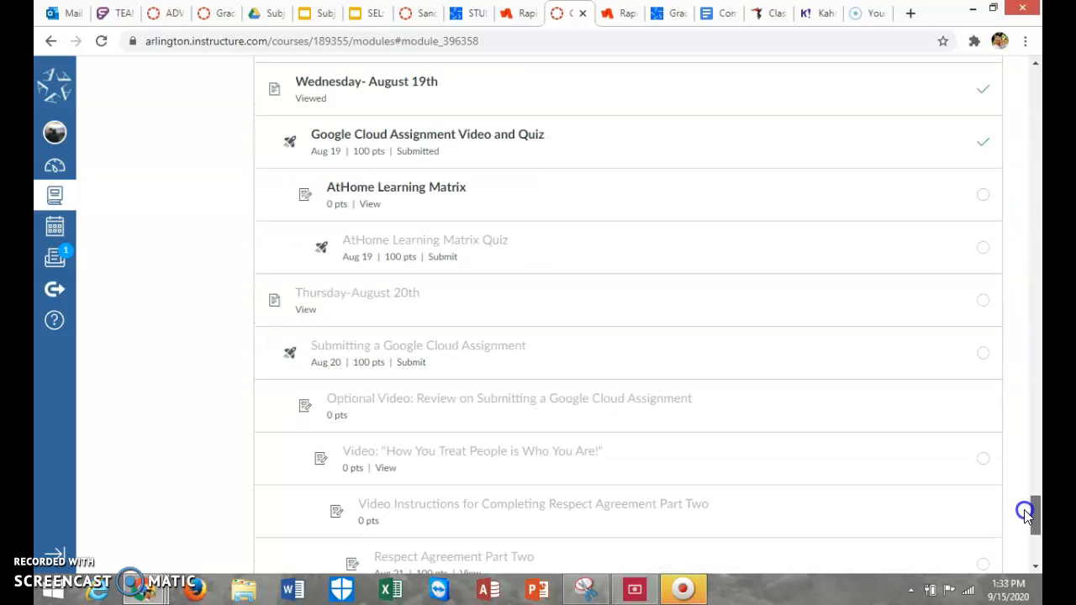
{"action": "scroll", "scroll_direction": "down", "scroll_amount": 3}
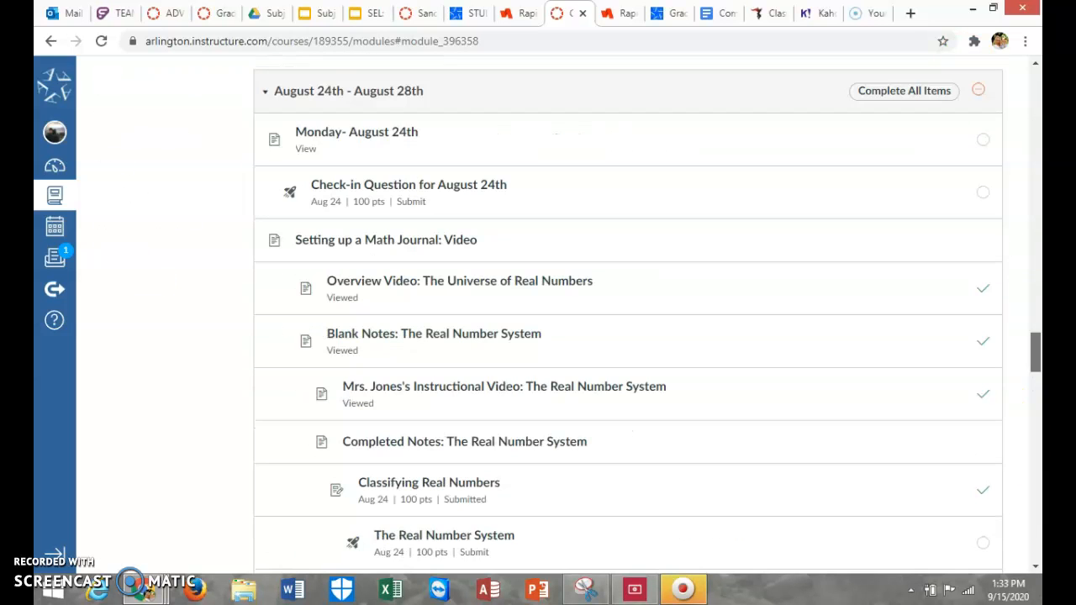
{"action": "mouse_move", "coordinate": [1033, 327]}
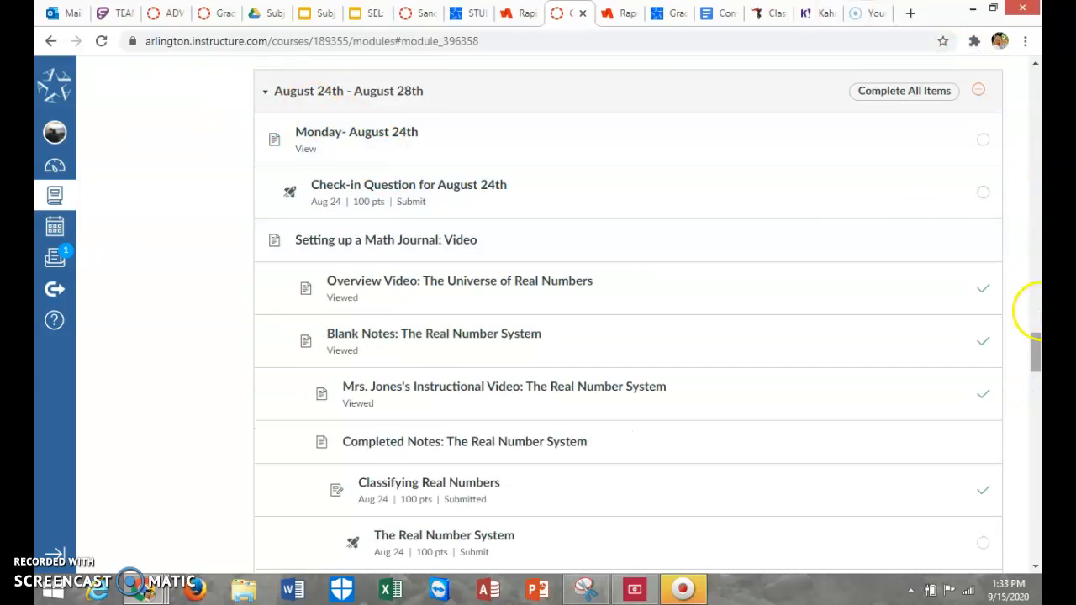
{"action": "scroll", "scroll_direction": "up", "scroll_amount": 3}
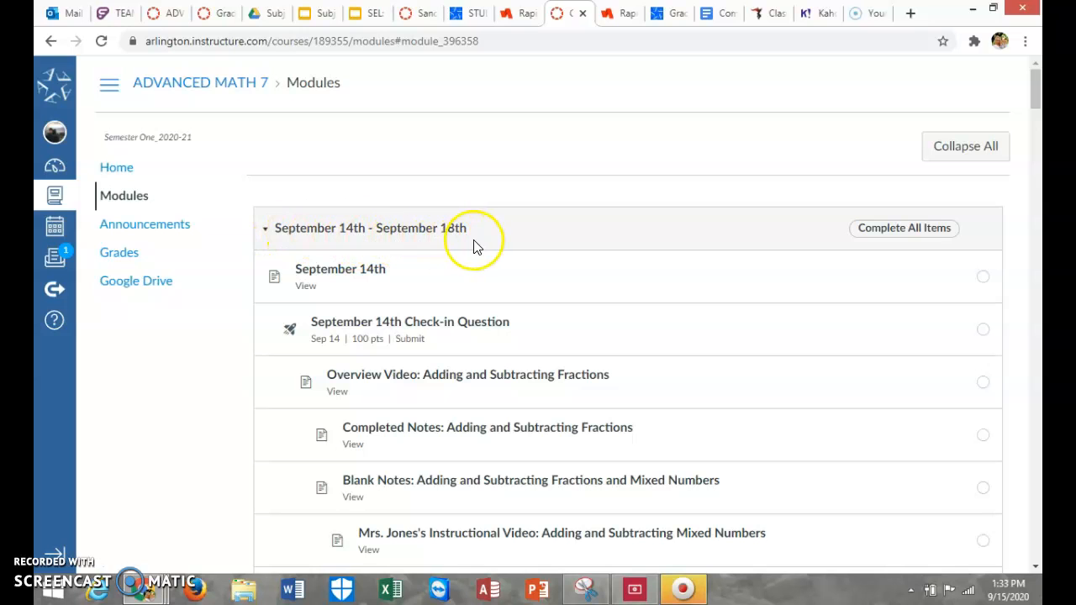
{"action": "mouse_move", "coordinate": [339, 269]}
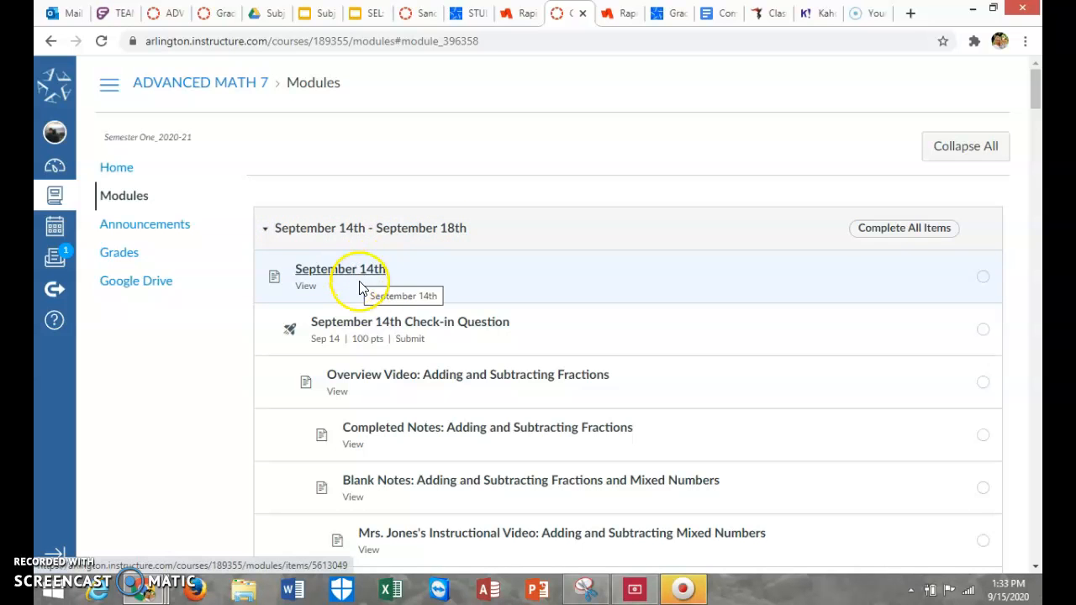
{"action": "scroll", "scroll_direction": "down", "scroll_amount": 3}
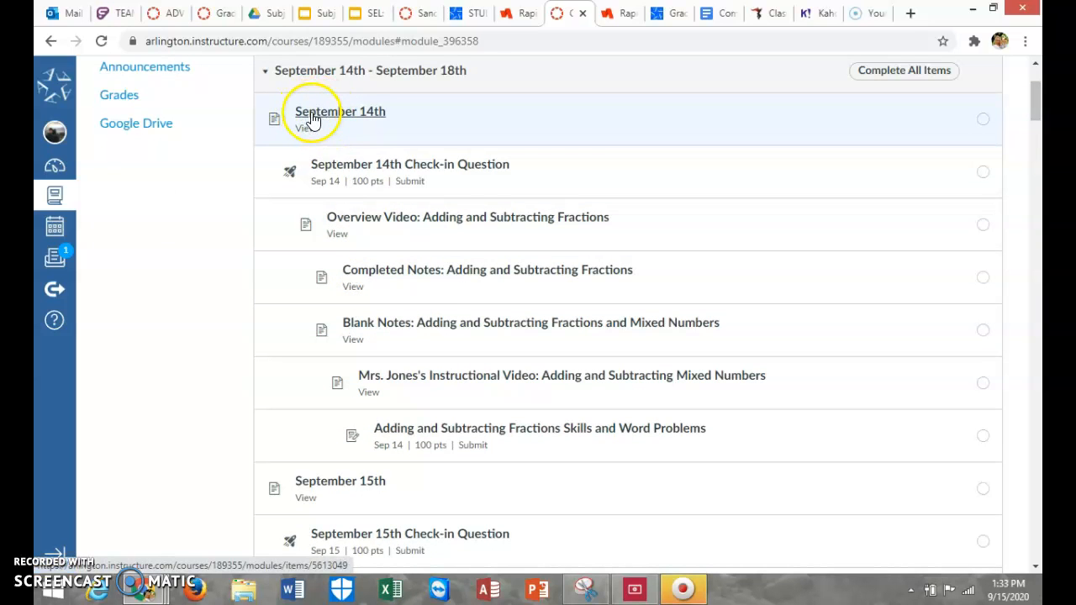
{"action": "mouse_move", "coordinate": [345, 278]}
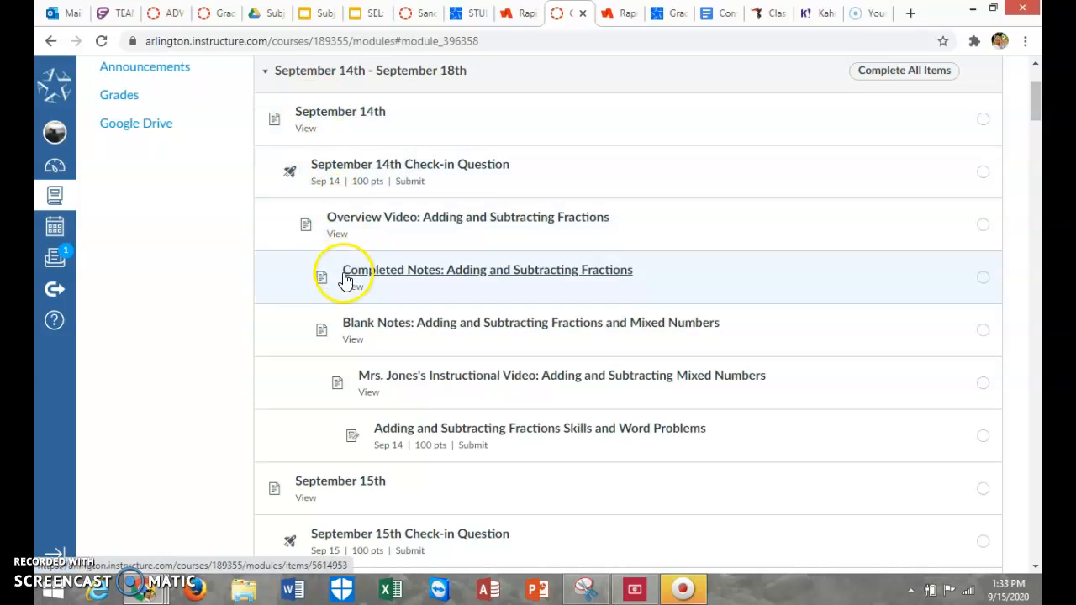
{"action": "mouse_move", "coordinate": [334, 486]}
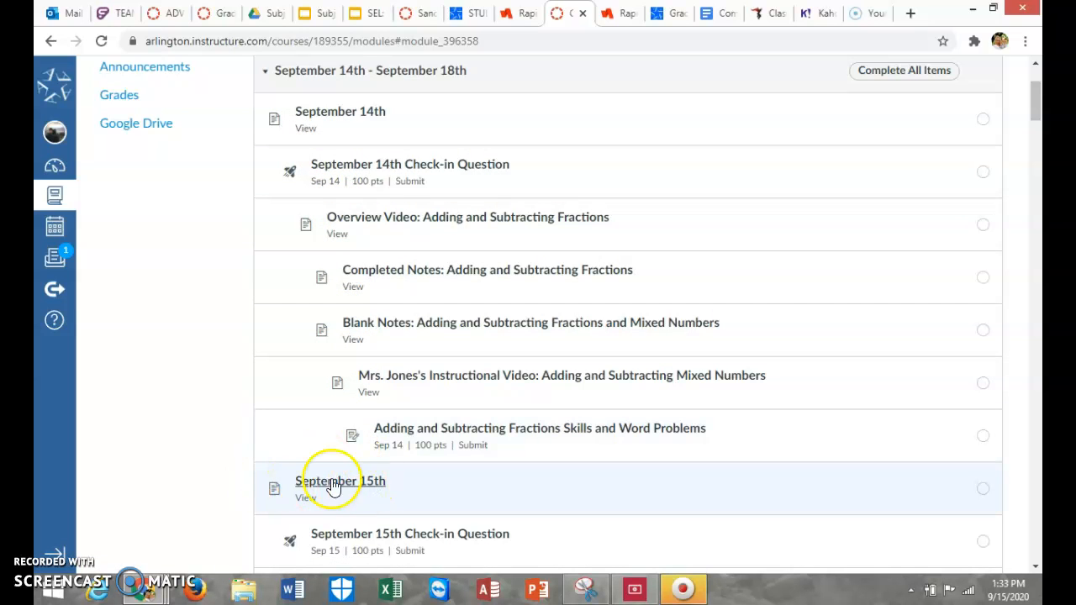
{"action": "mouse_move", "coordinate": [352, 504]}
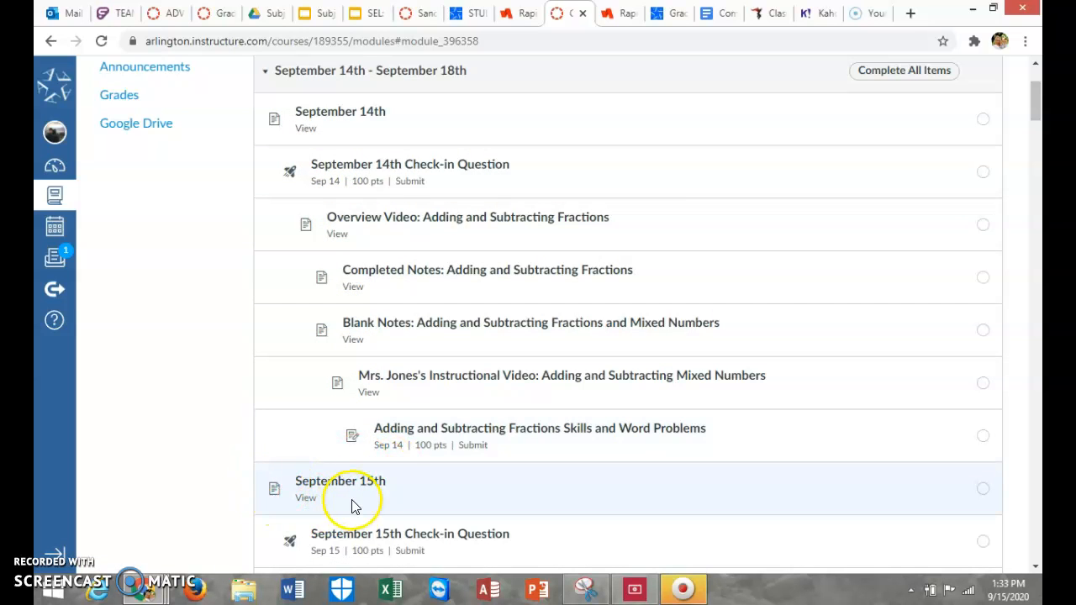
{"action": "scroll", "scroll_direction": "down", "scroll_amount": 3}
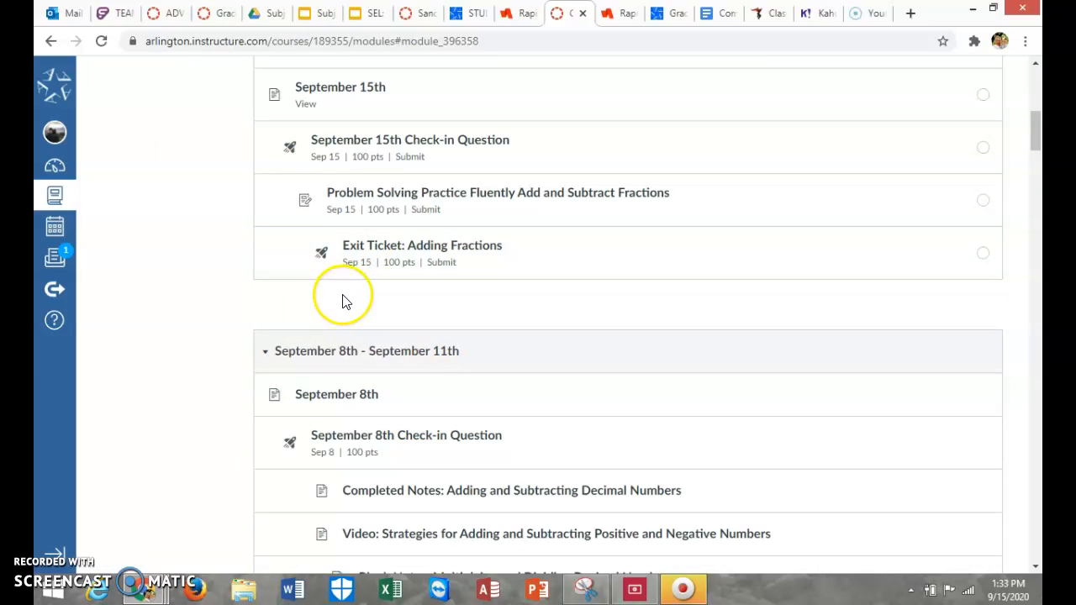
{"action": "mouse_move", "coordinate": [353, 92]}
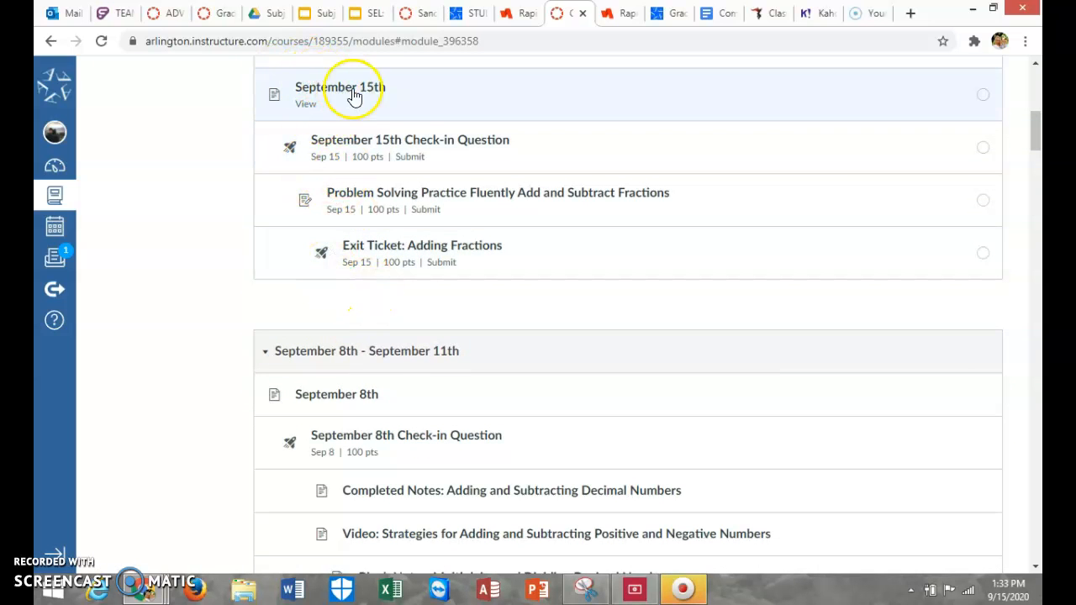
{"action": "mouse_move", "coordinate": [294, 87]}
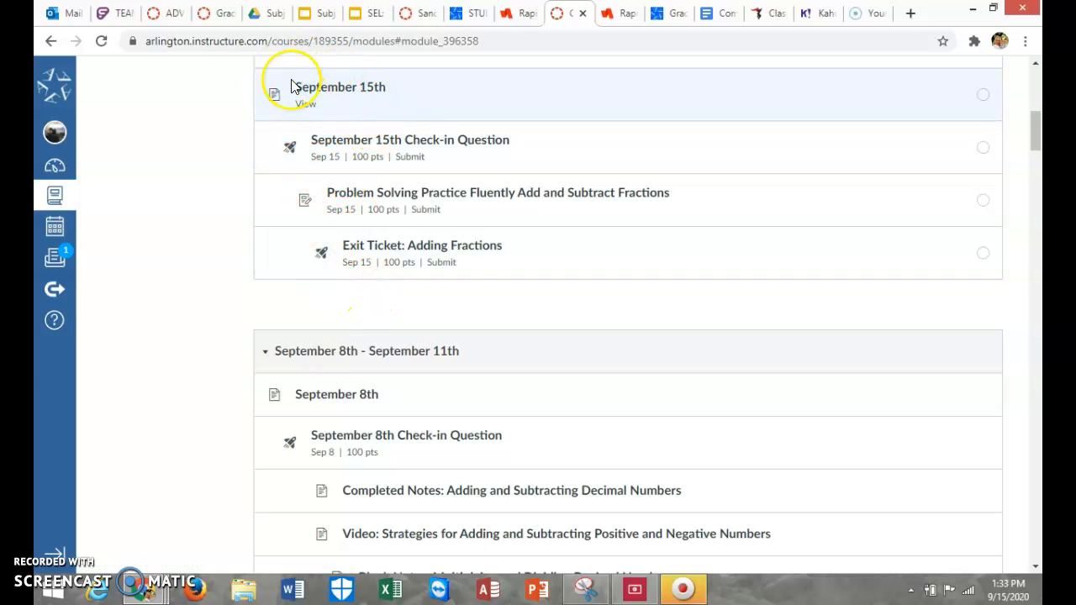
{"action": "mouse_move", "coordinate": [417, 155]}
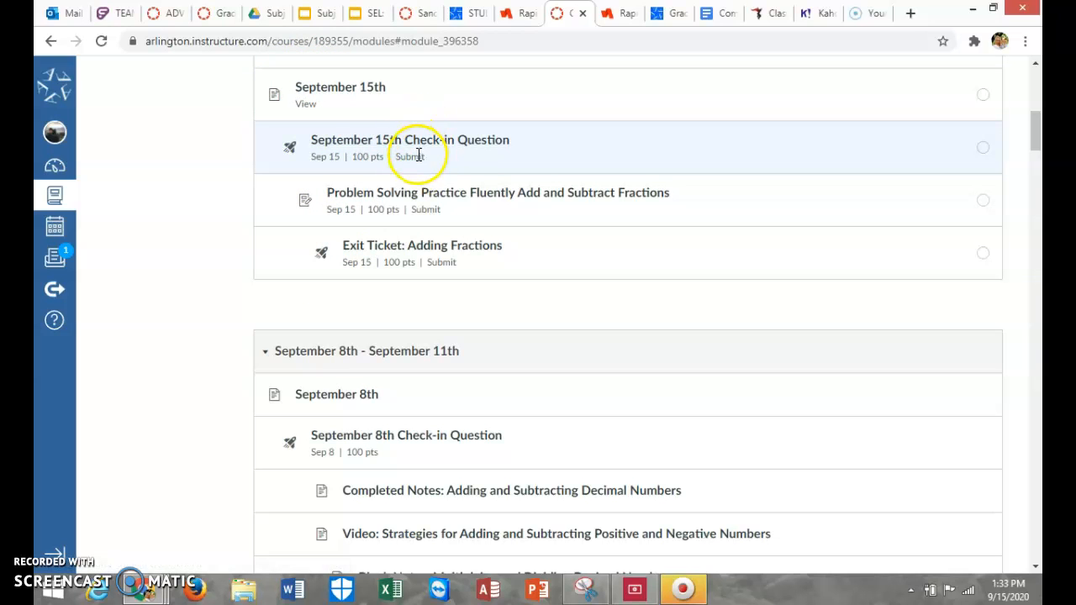
{"action": "mouse_move", "coordinate": [426, 262]}
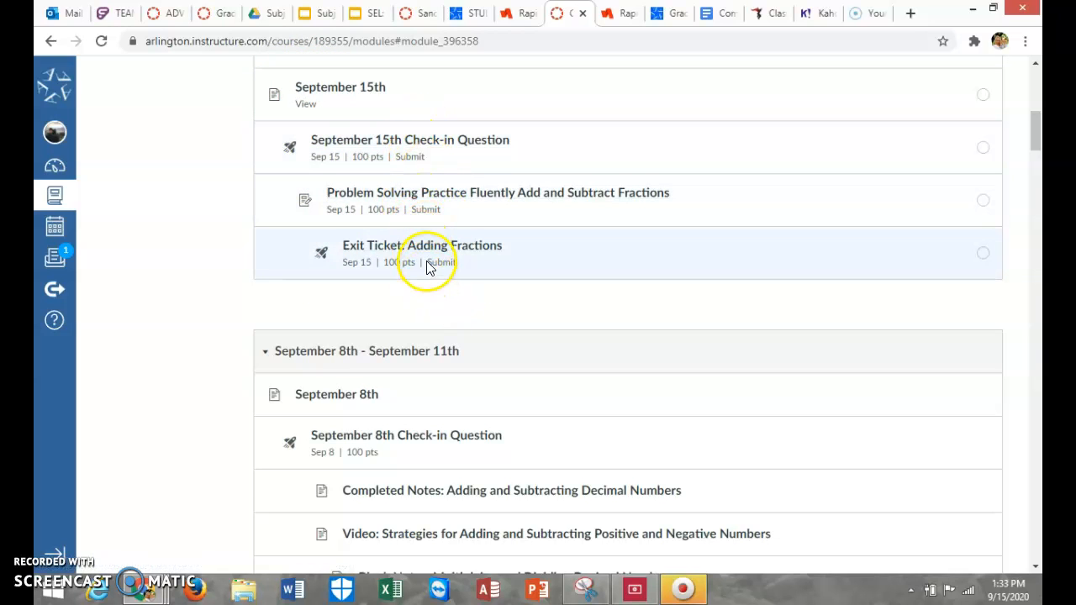
{"action": "mouse_move", "coordinate": [356, 366]}
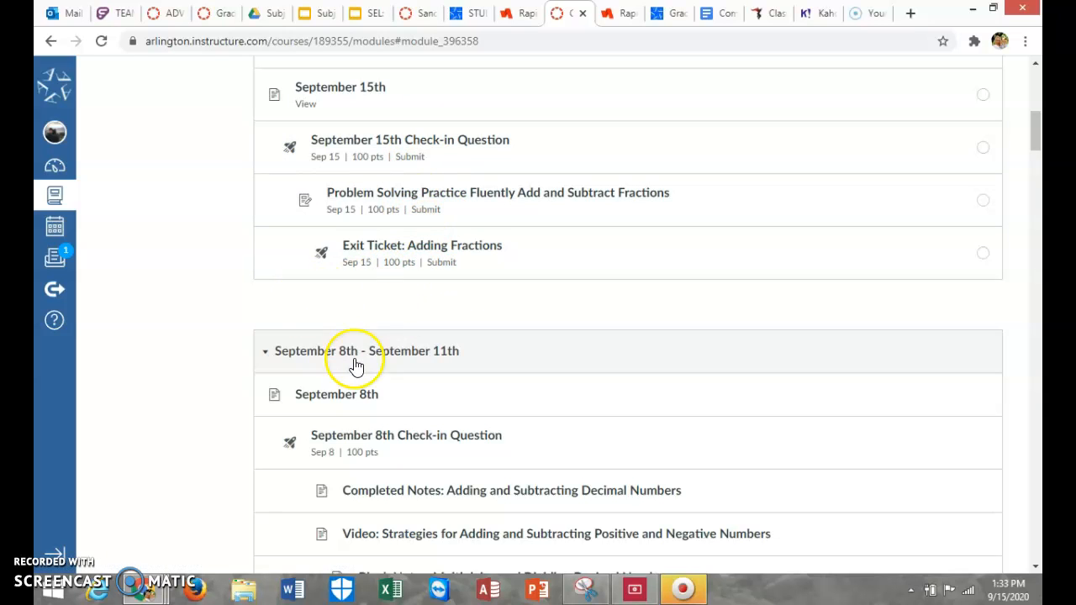
{"action": "mouse_move", "coordinate": [424, 316]}
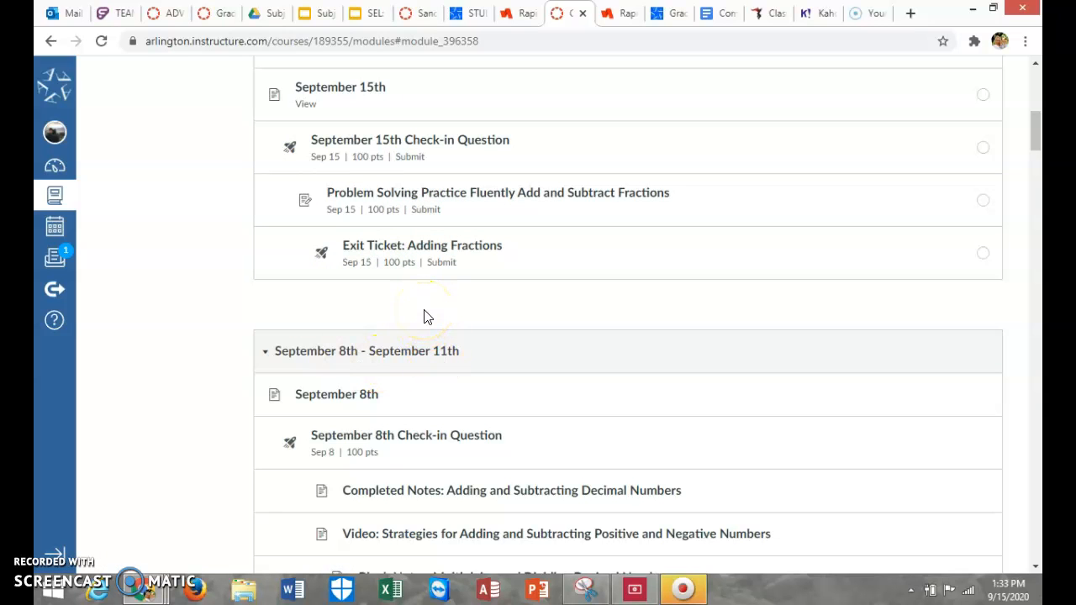
{"action": "scroll", "scroll_direction": "up", "scroll_amount": 3}
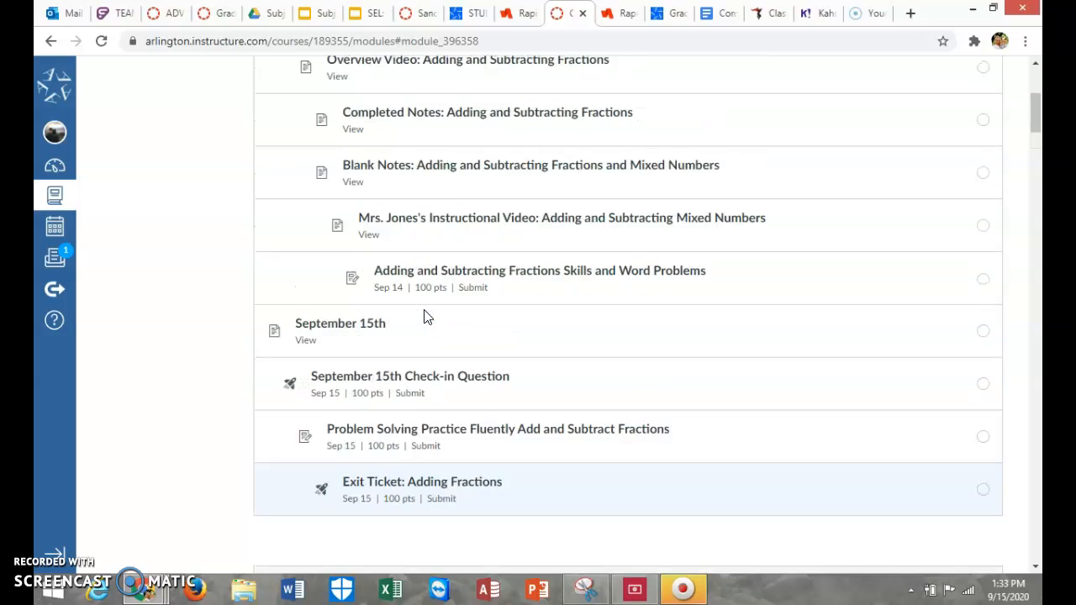
{"action": "scroll", "scroll_direction": "up", "scroll_amount": 3}
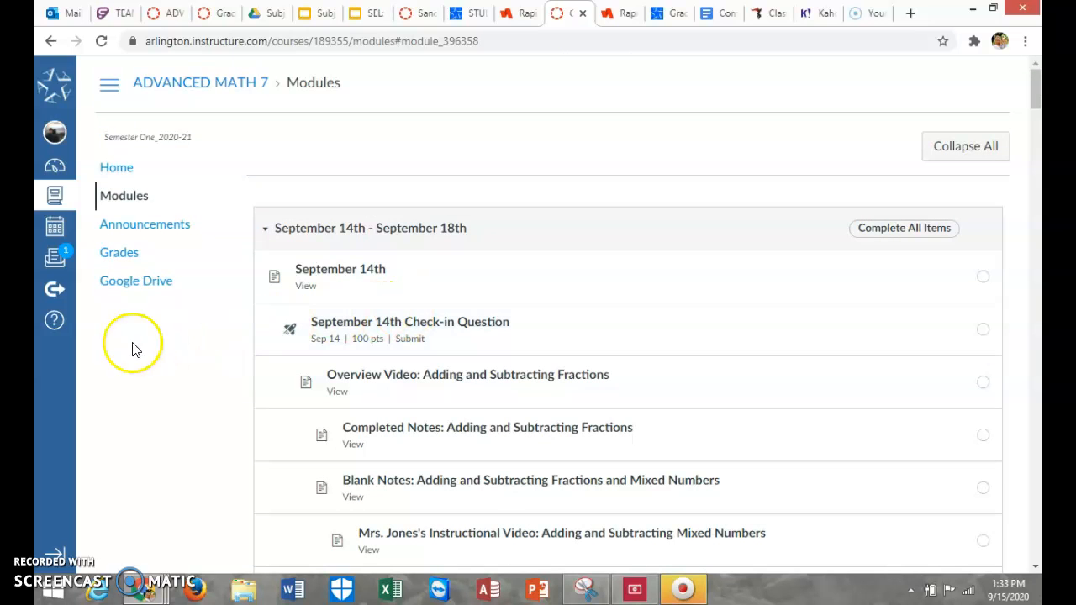
{"action": "mouse_move", "coordinate": [66, 467]}
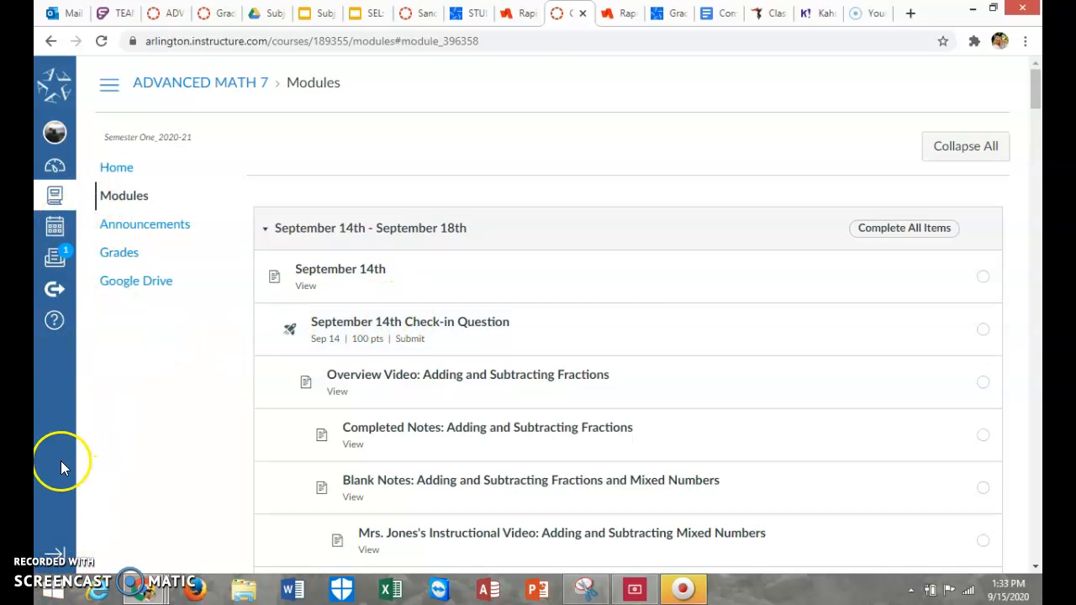